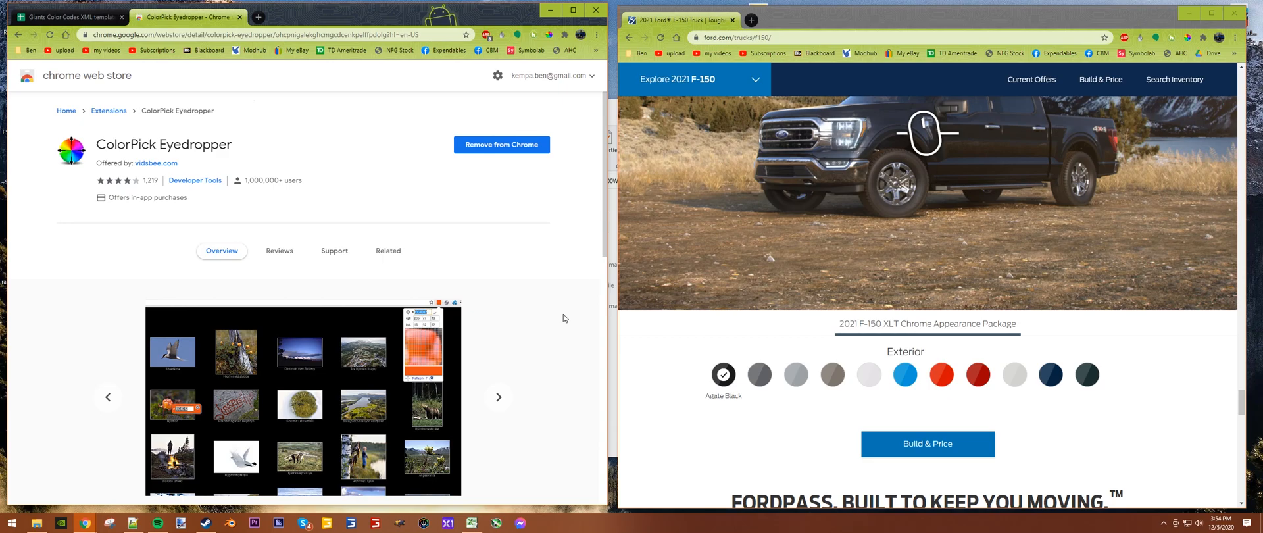
- Switch from the browser to the Giants Color Codes XML template spreadsheet
left_click(498, 396)
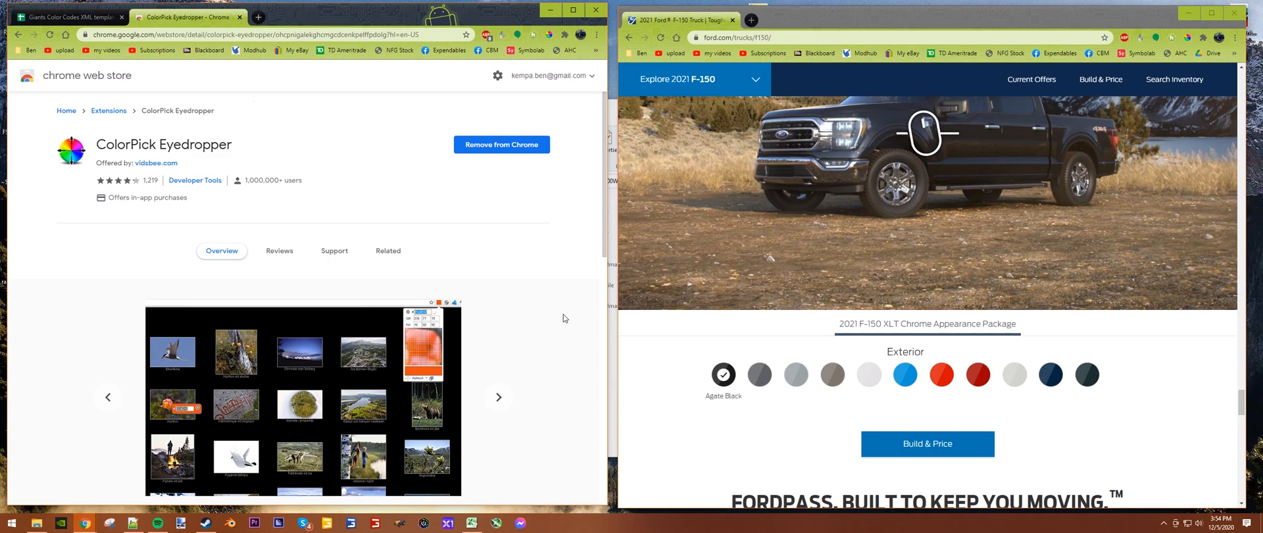
left_click(497, 396)
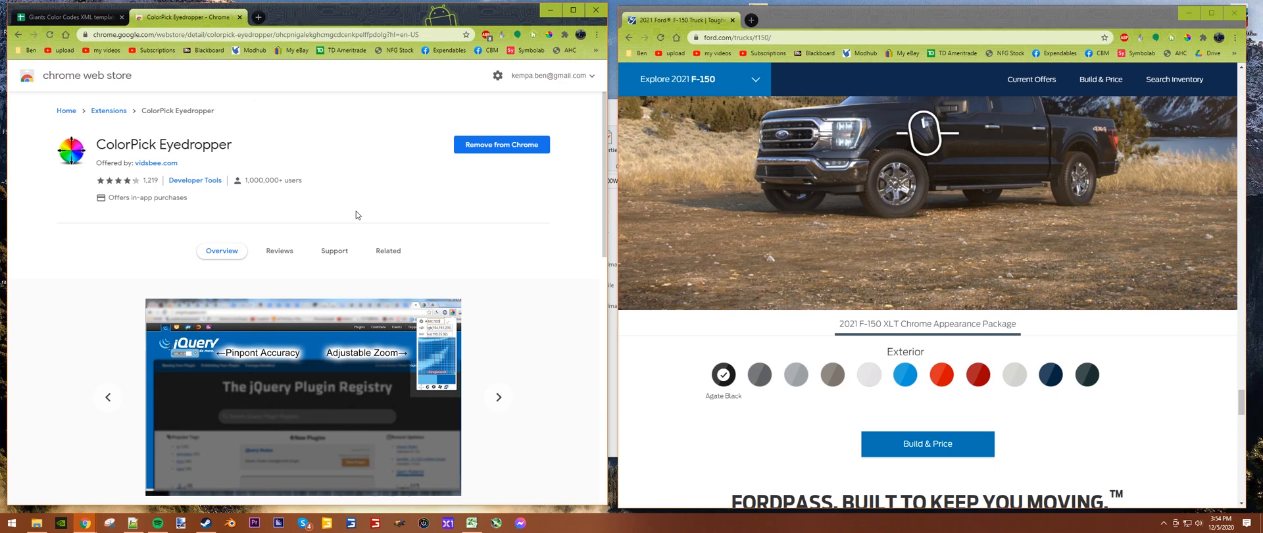
mouse_move(474, 370)
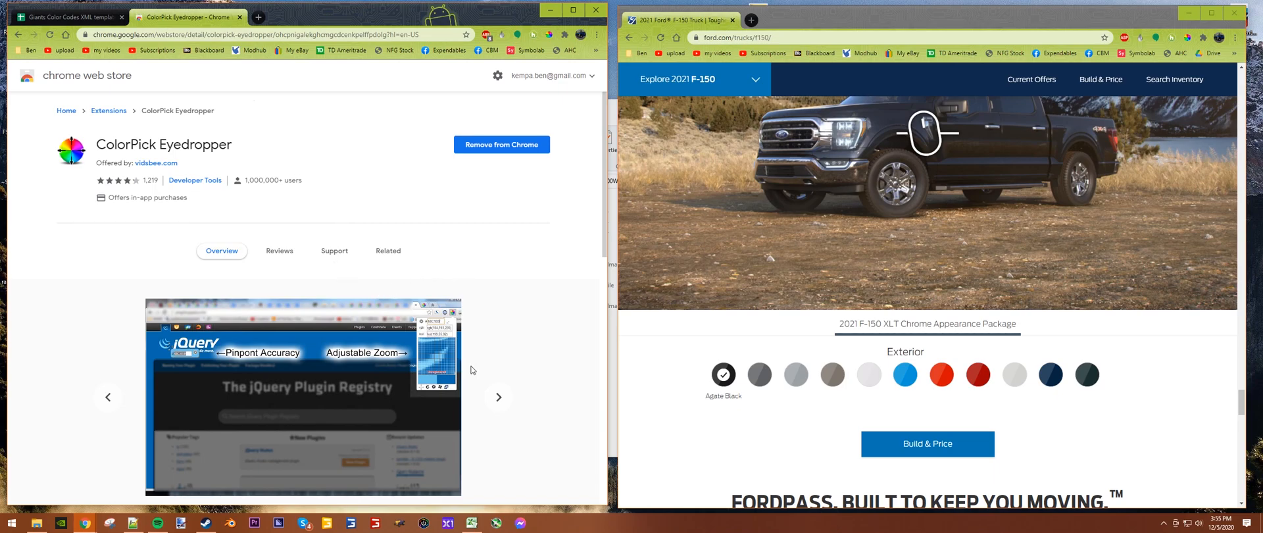
mouse_move(473, 364)
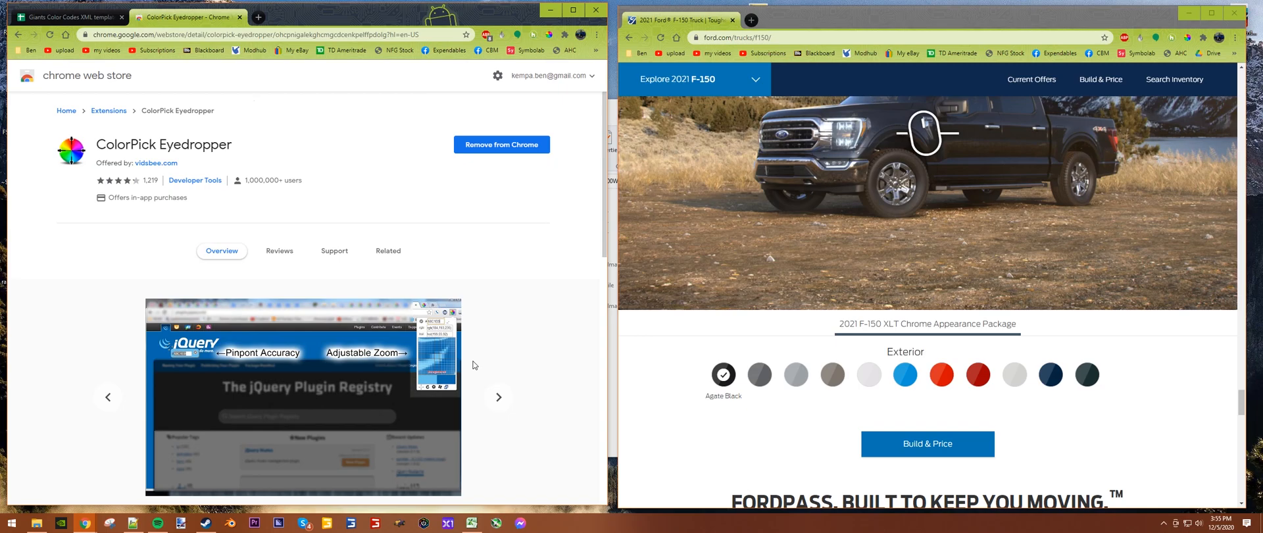
mouse_move(565, 278)
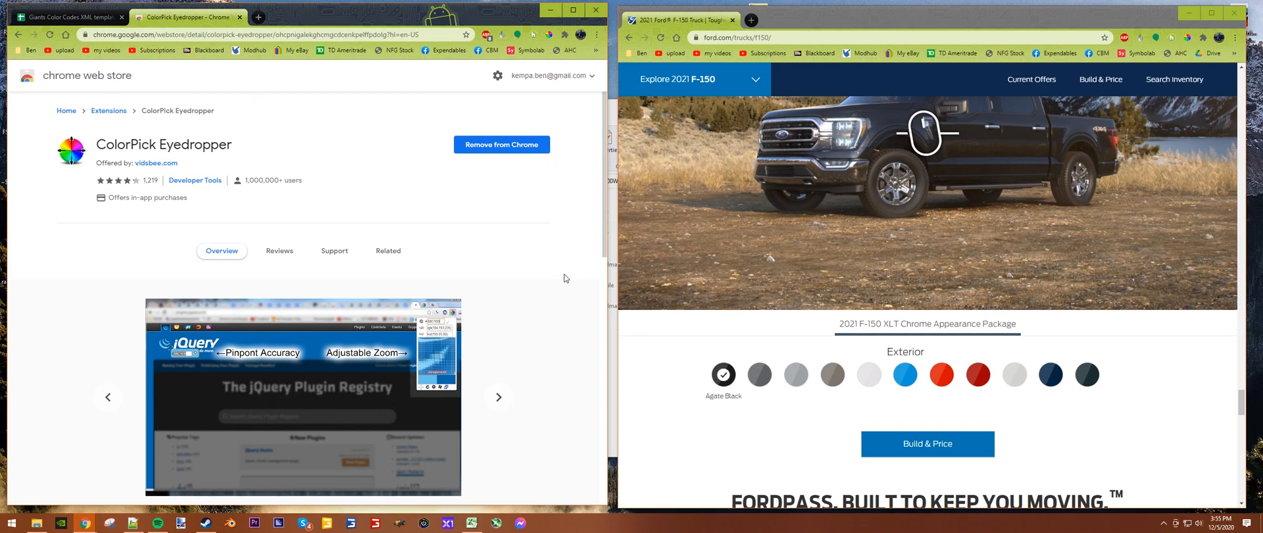
mouse_move(378, 180)
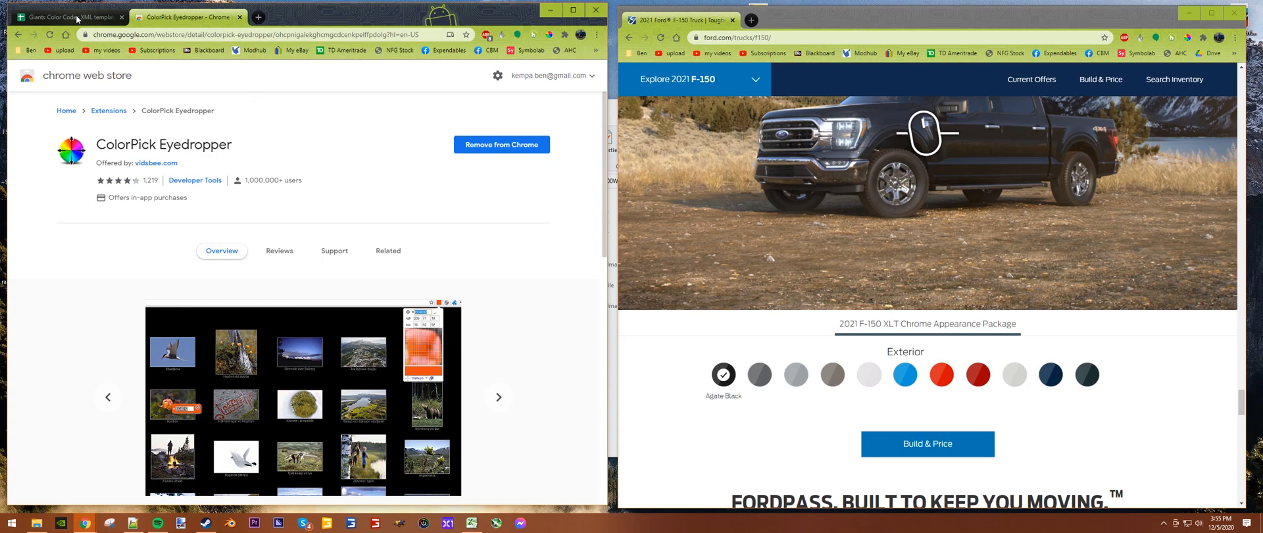
left_click(65, 16)
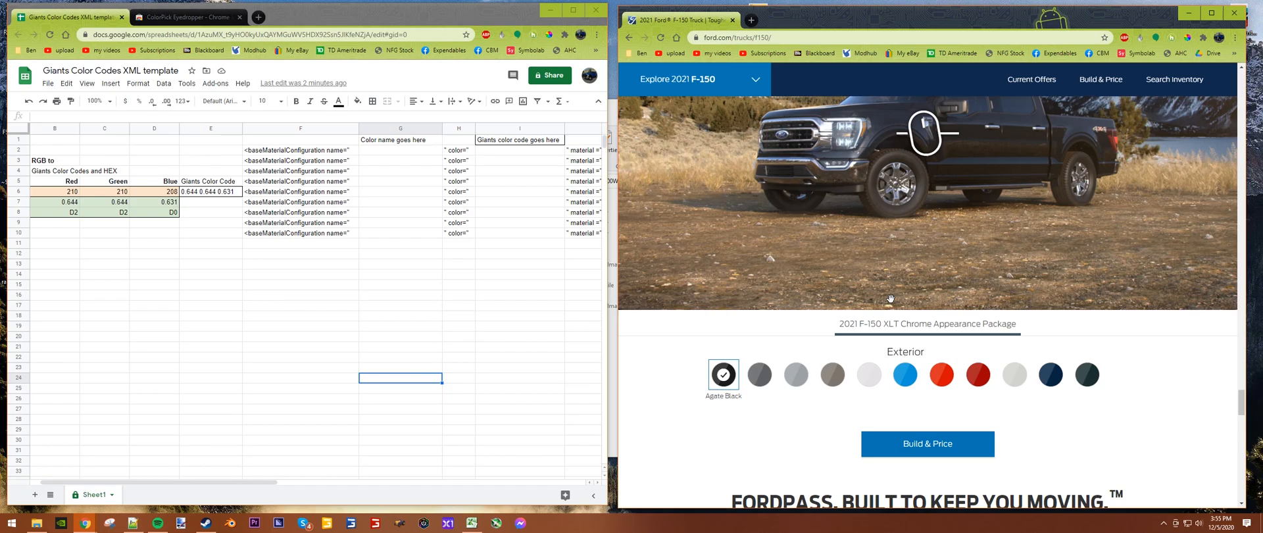
mouse_move(785, 412)
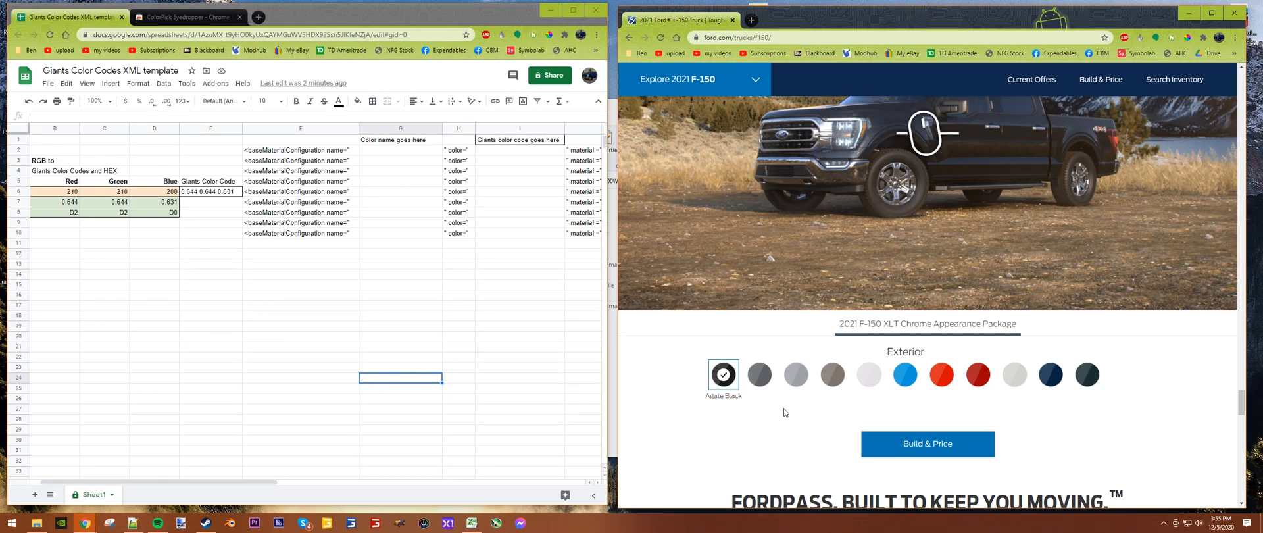
mouse_move(796, 382)
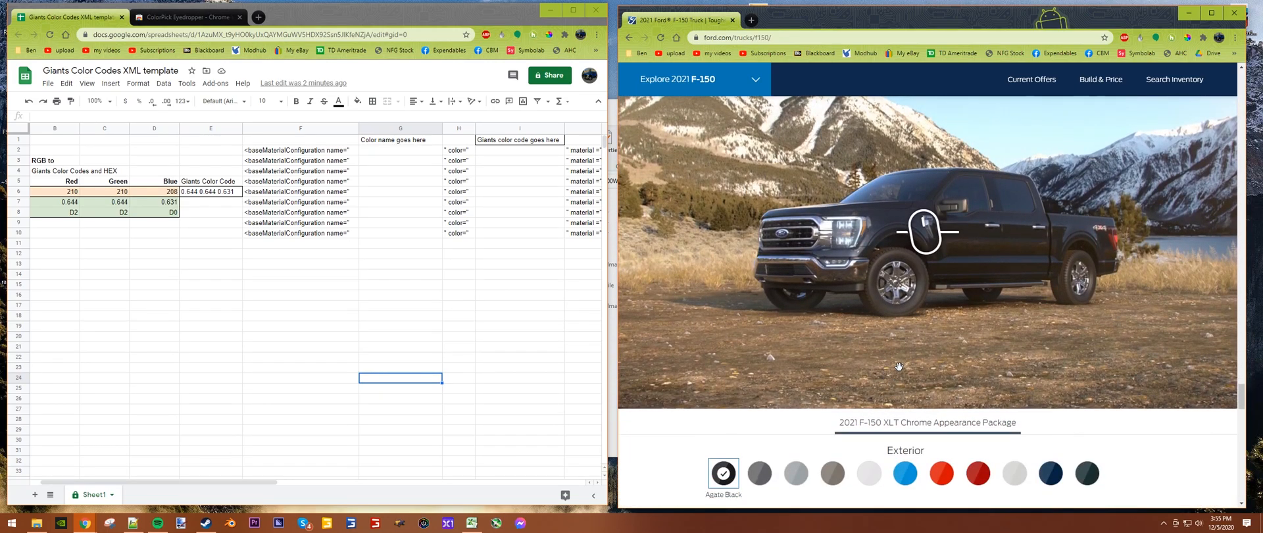
scroll("down", 3)
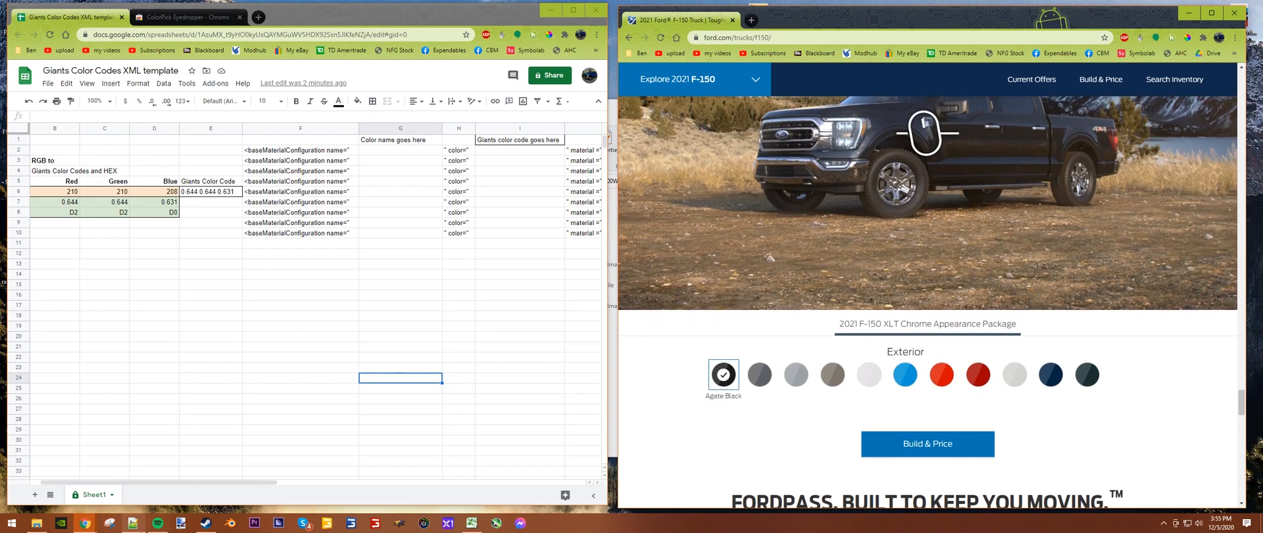
mouse_move(753, 436)
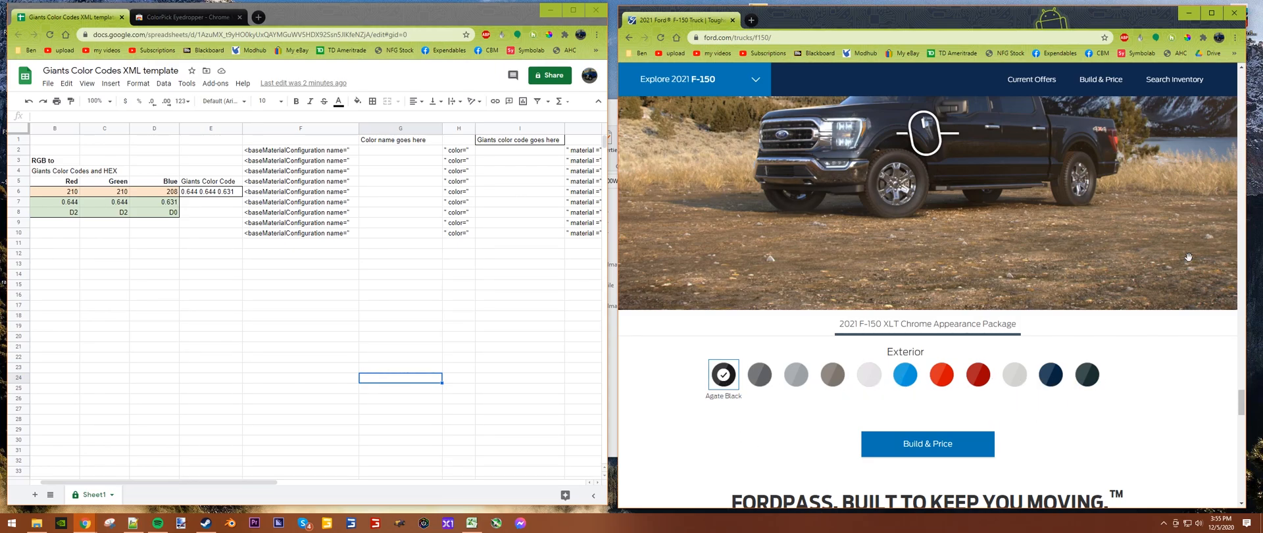
scroll("up", 3)
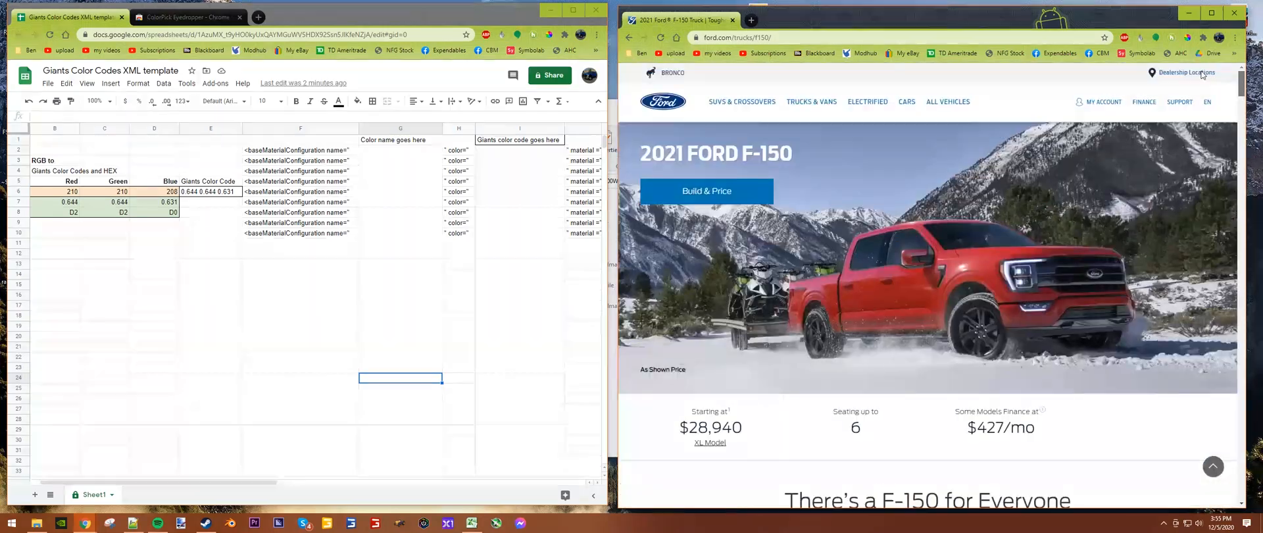
scroll("down", 3)
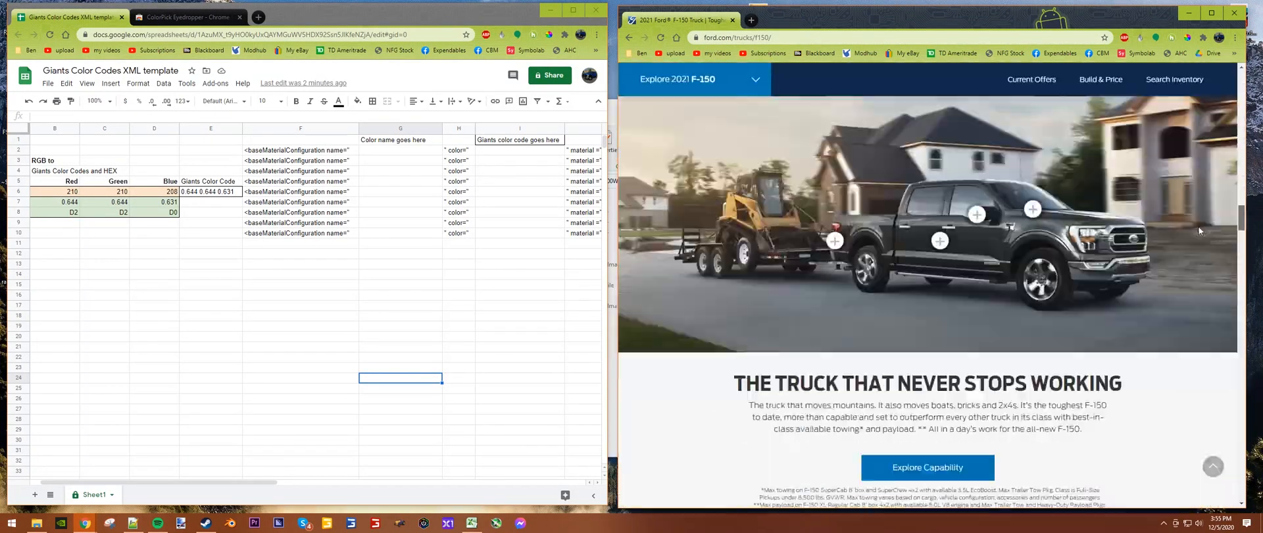
scroll("down", 3)
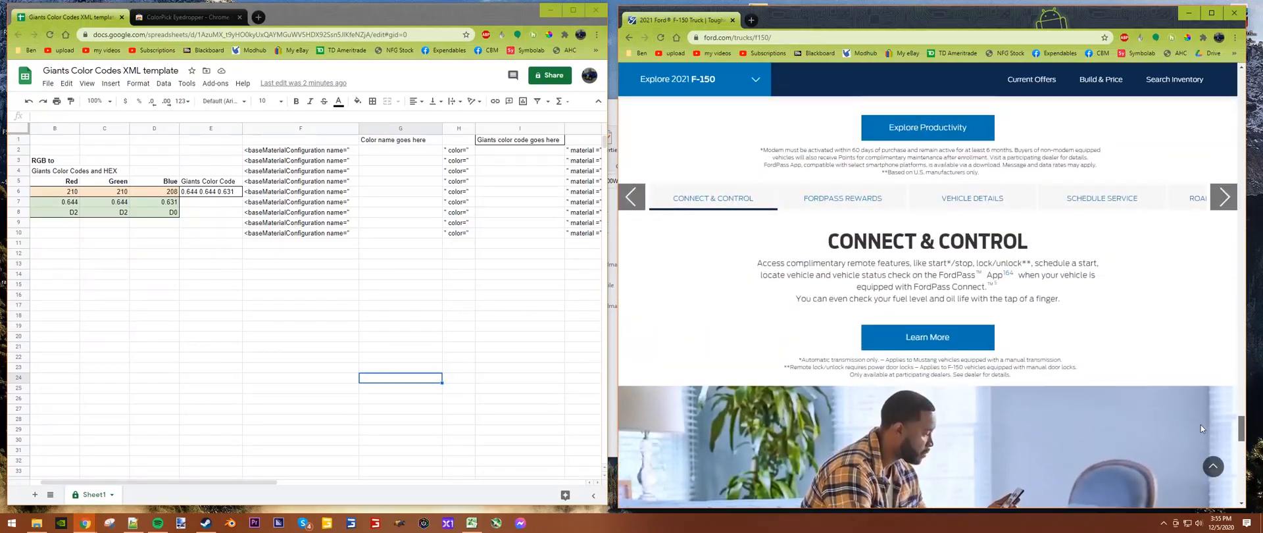
scroll("down", 3)
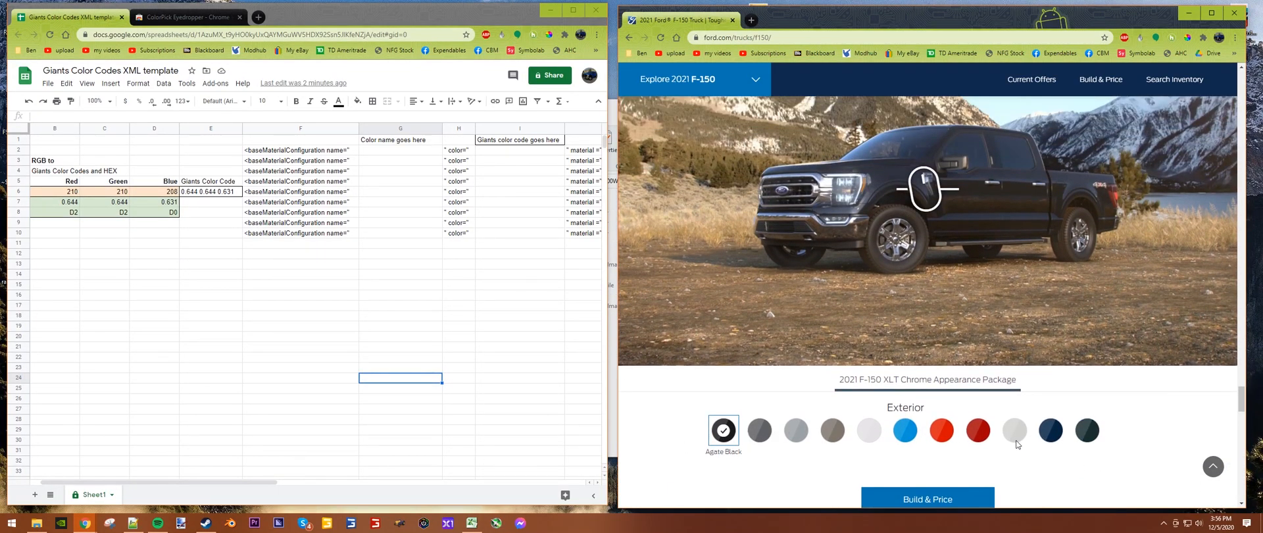
mouse_move(716, 244)
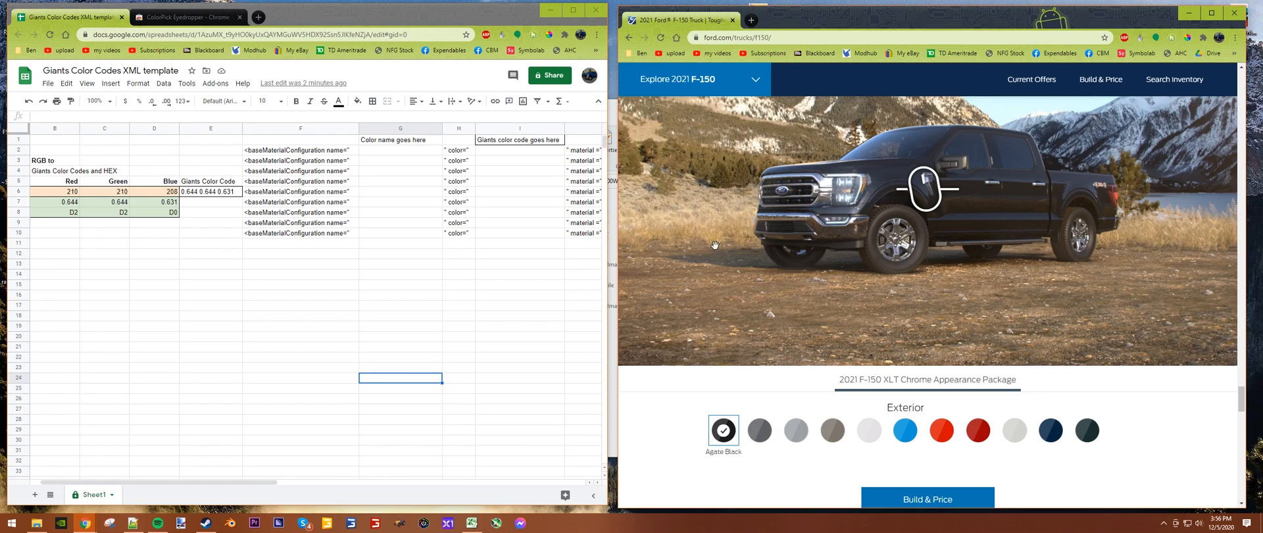
mouse_move(931, 342)
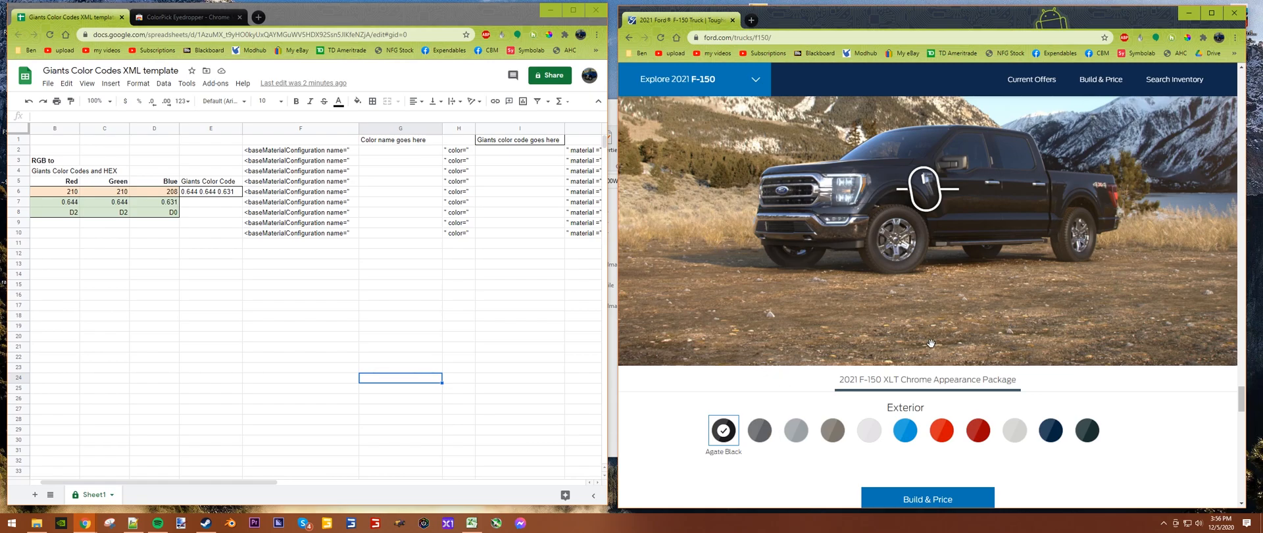
mouse_move(1190, 55)
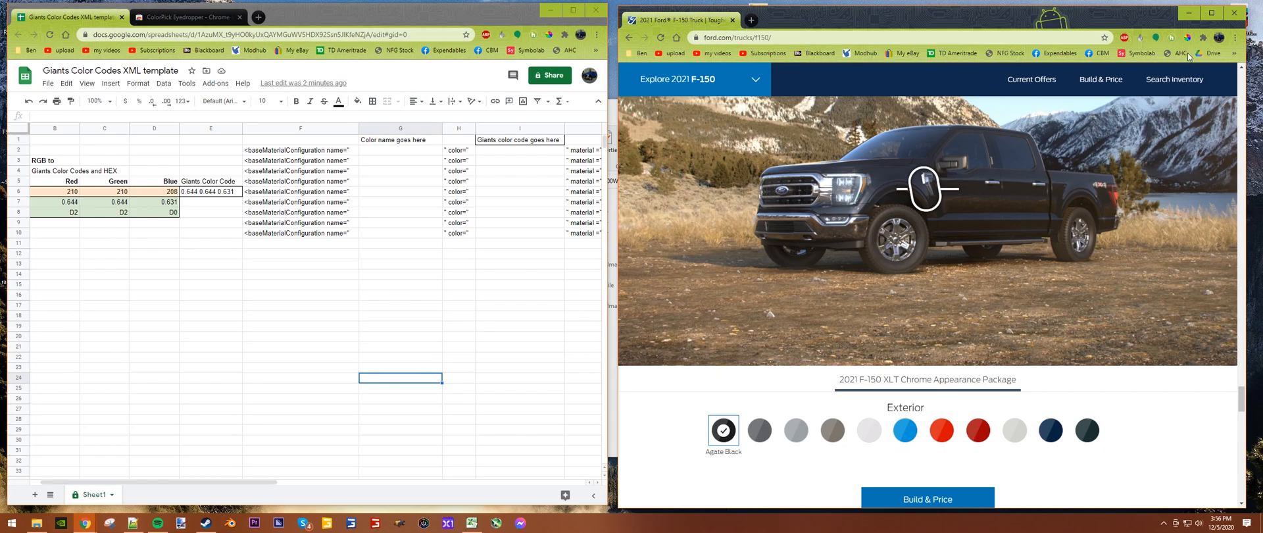
- Sample the Agate Black swatch with the eyedropper, then choose Velocity Blue for the F-150
left_click(1188, 37)
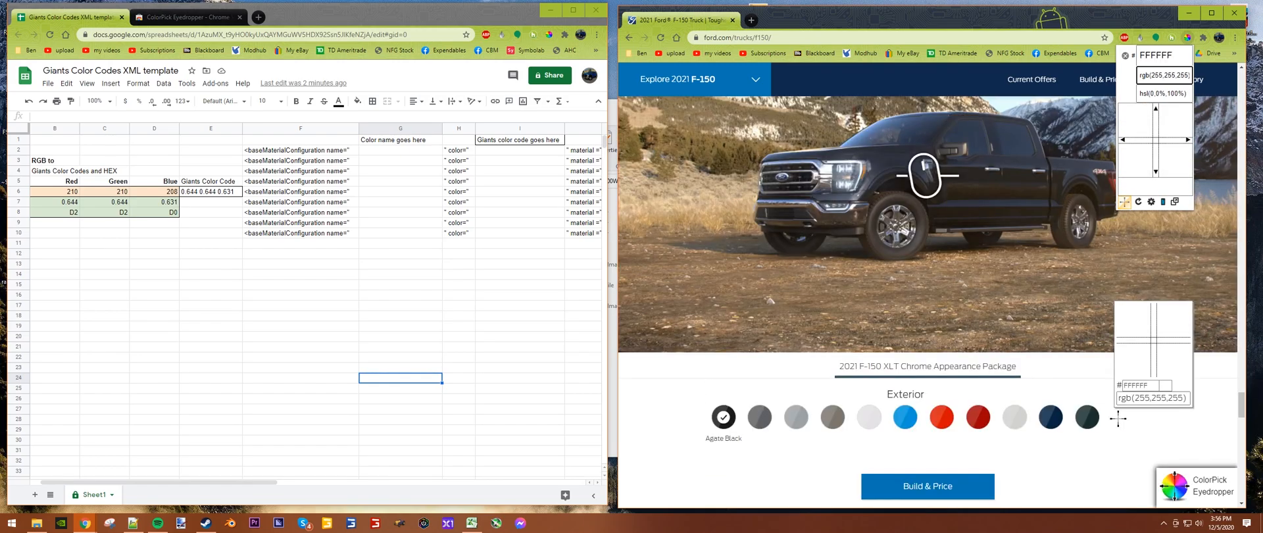
scroll("down", 3)
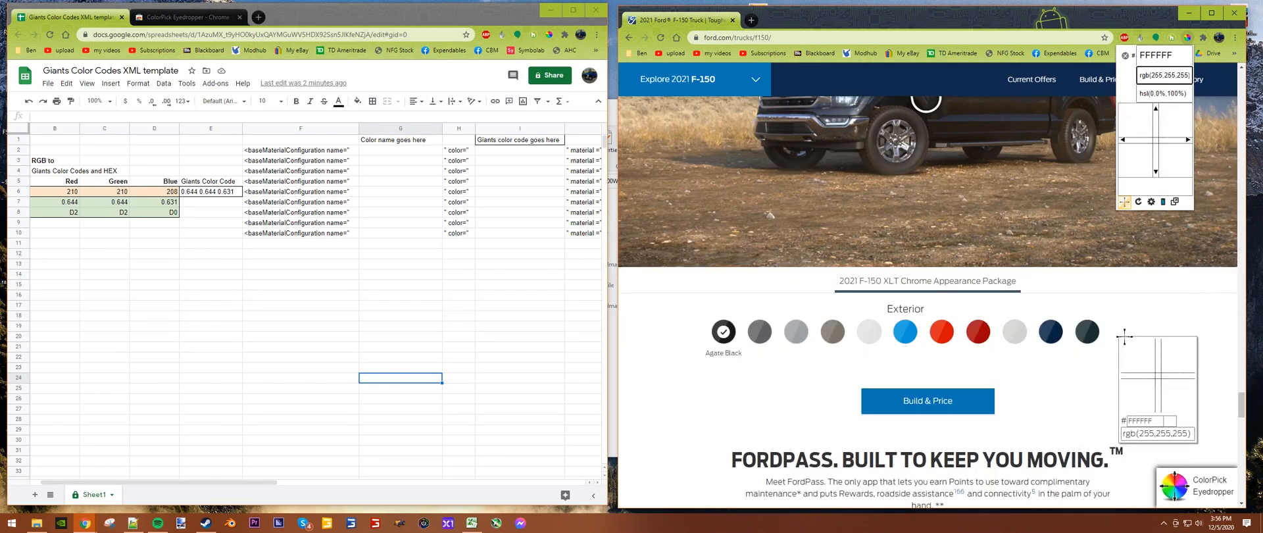
left_click(723, 331)
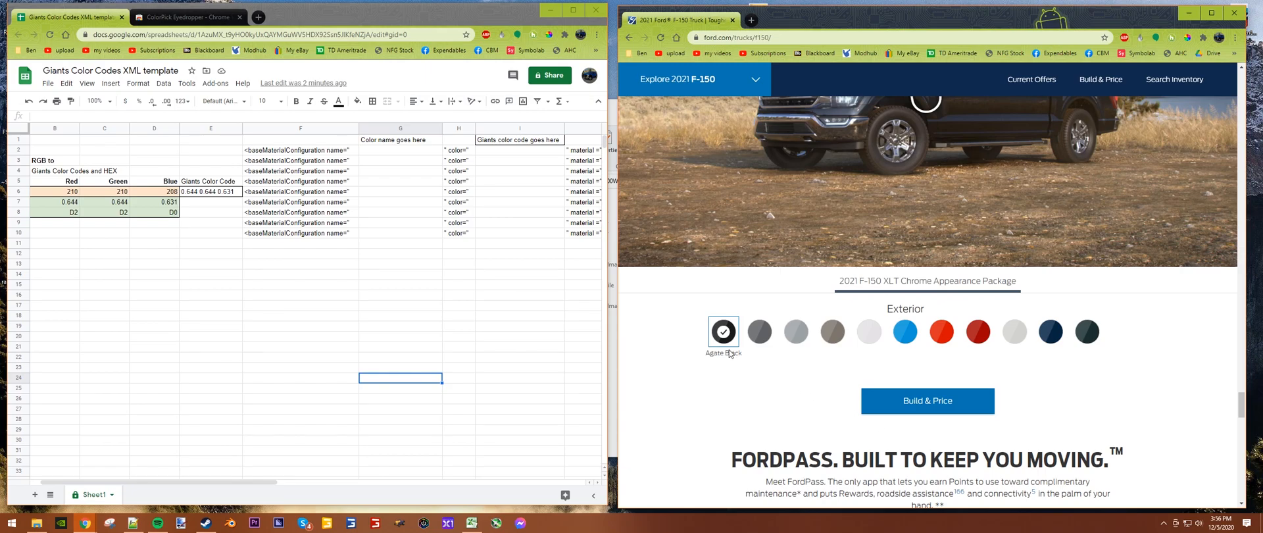
mouse_move(706, 370)
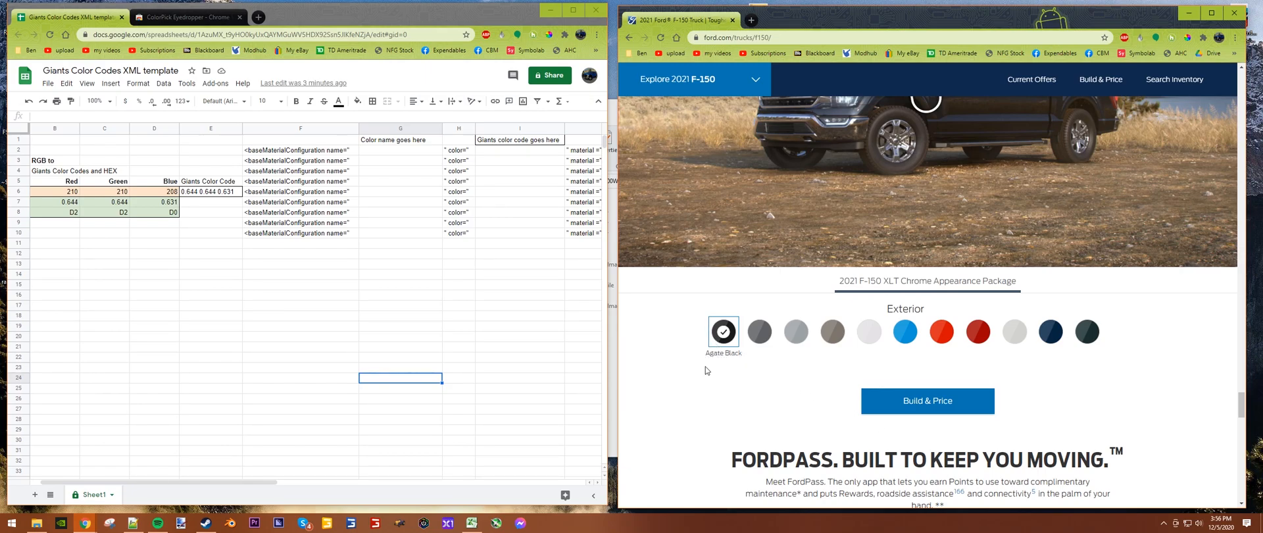
mouse_move(1122, 421)
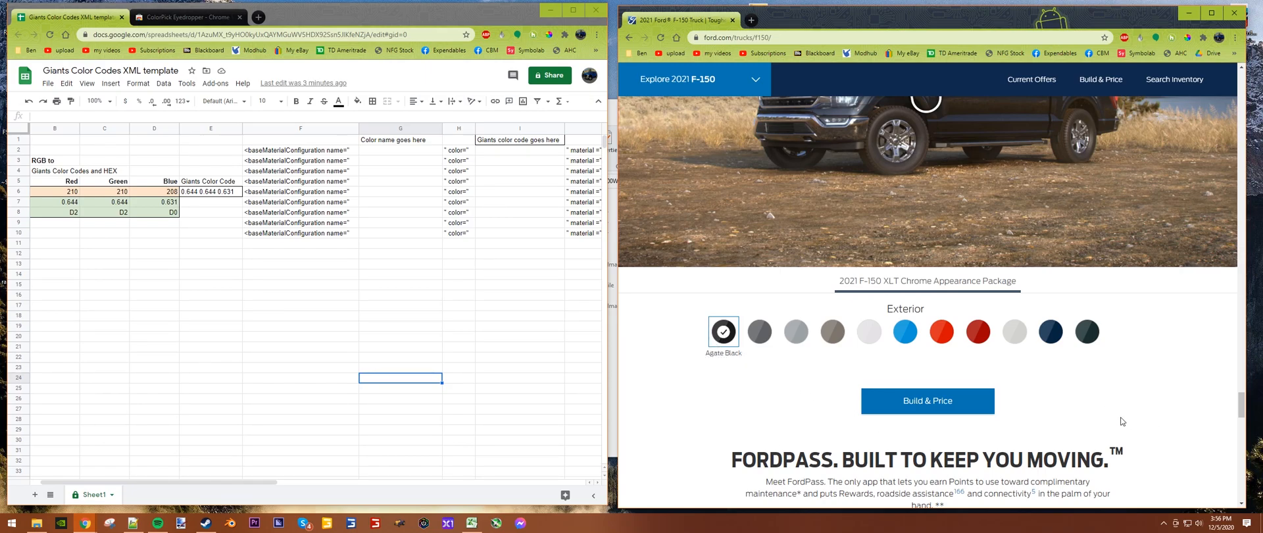
left_click(905, 332)
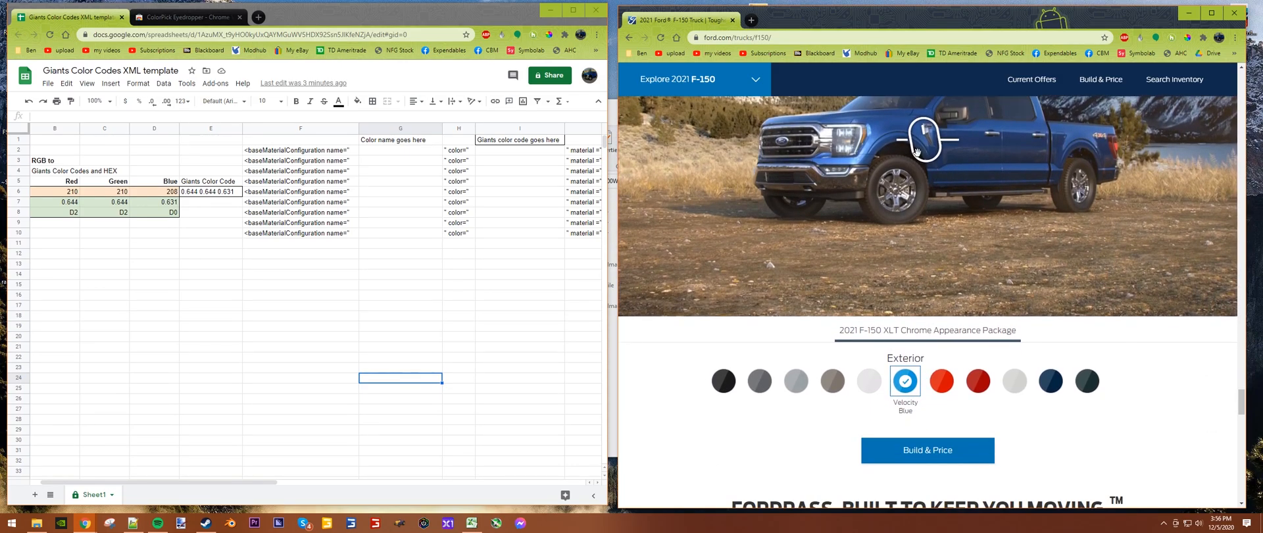
mouse_move(918, 415)
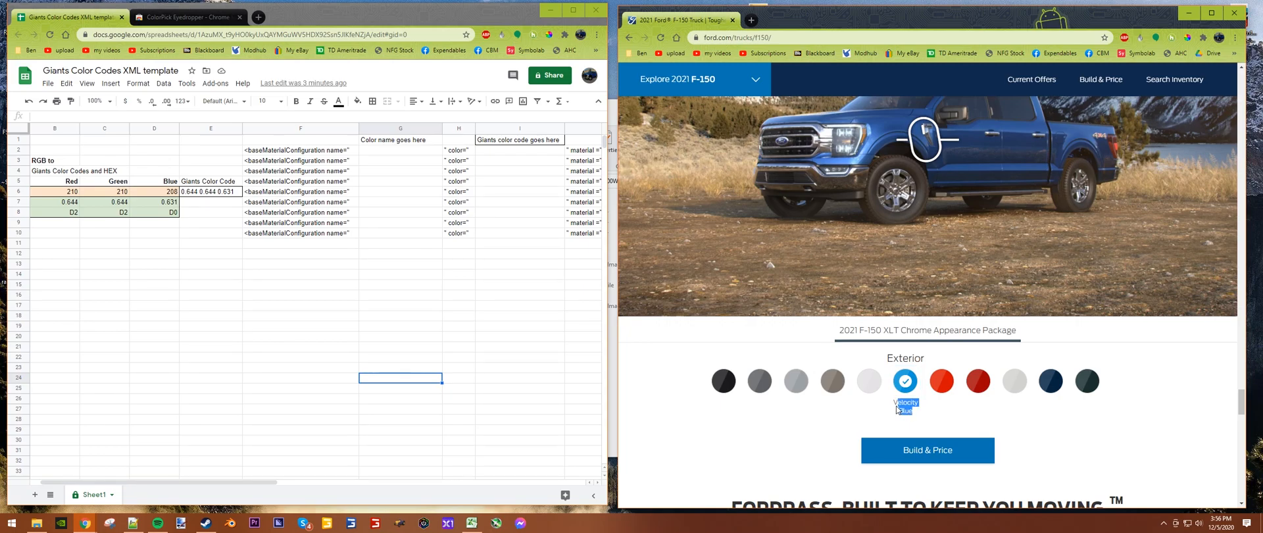
mouse_move(898, 423)
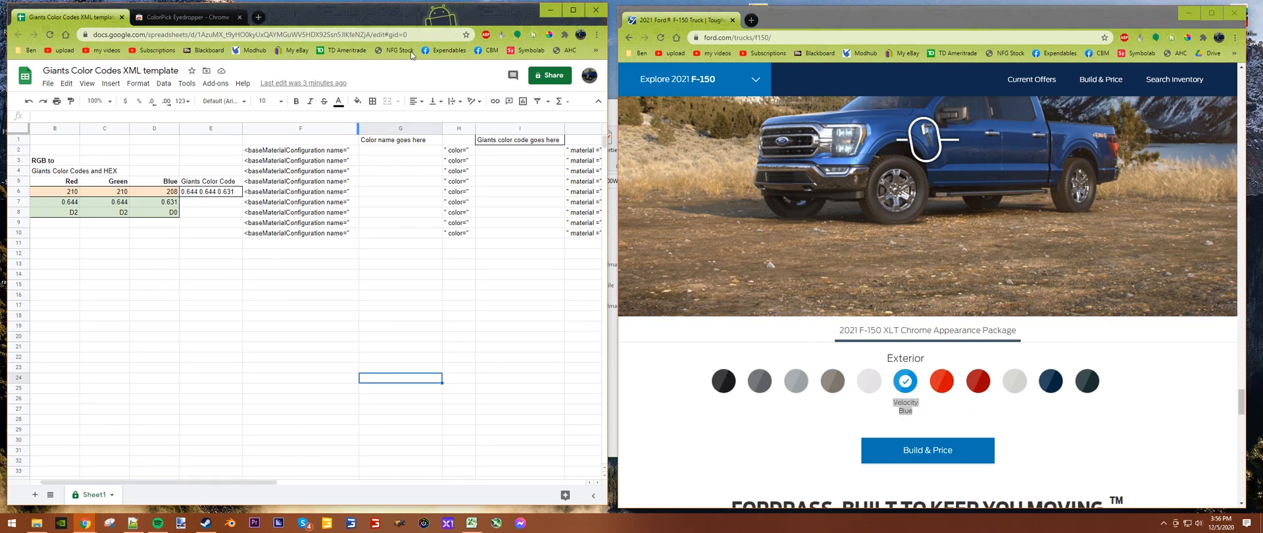
mouse_move(411, 188)
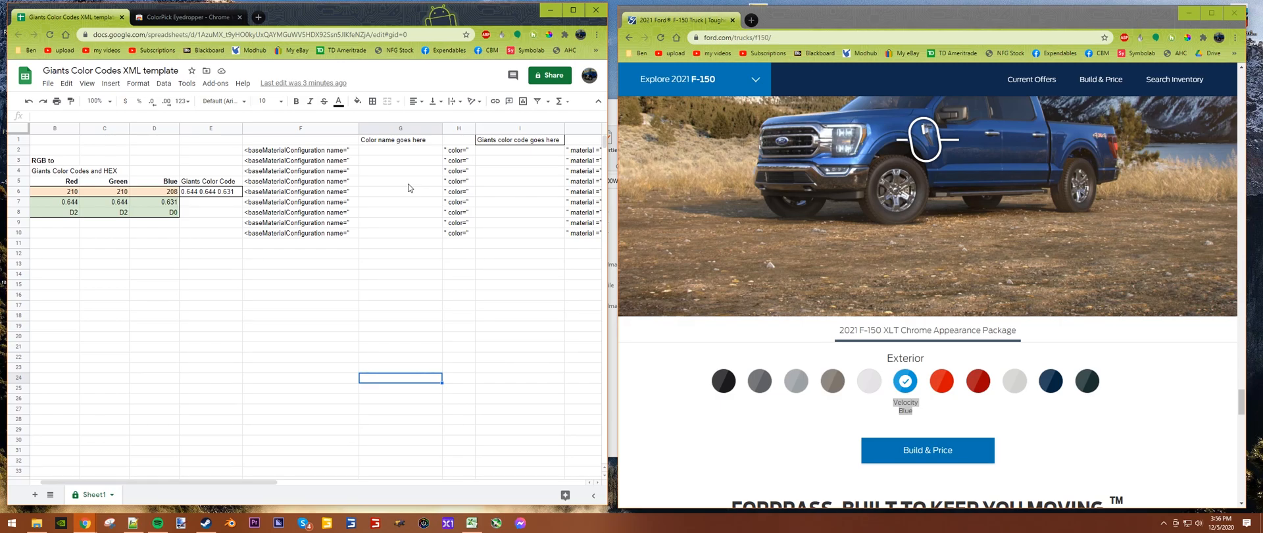
- Paste 'Velocity Blue' as a plain value into the row 2 color name cell G2
left_click(399, 150)
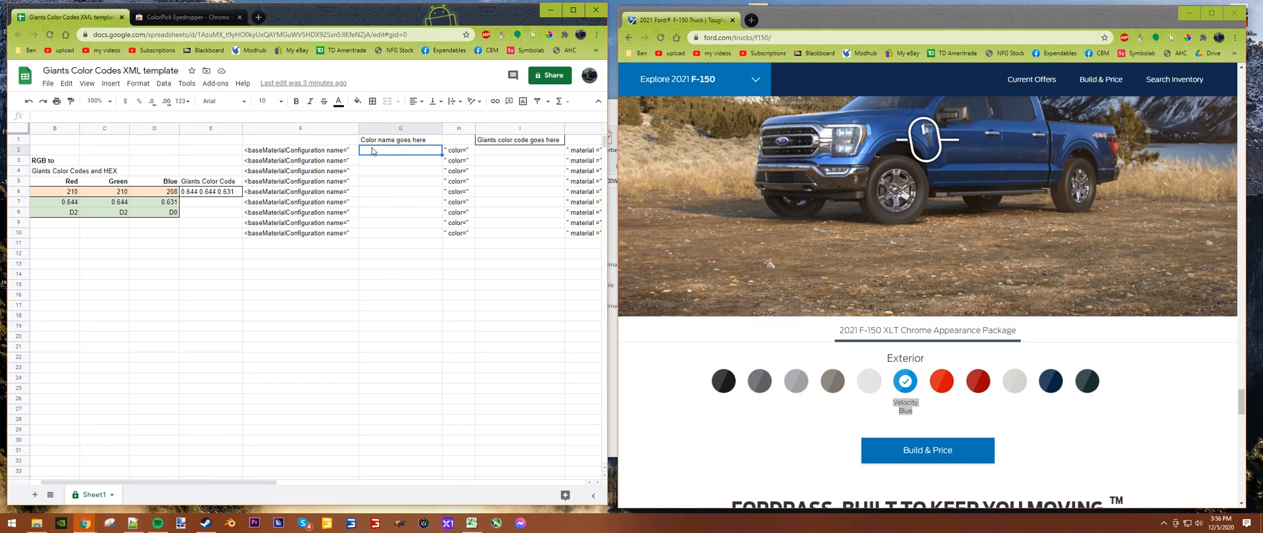
right_click(399, 150)
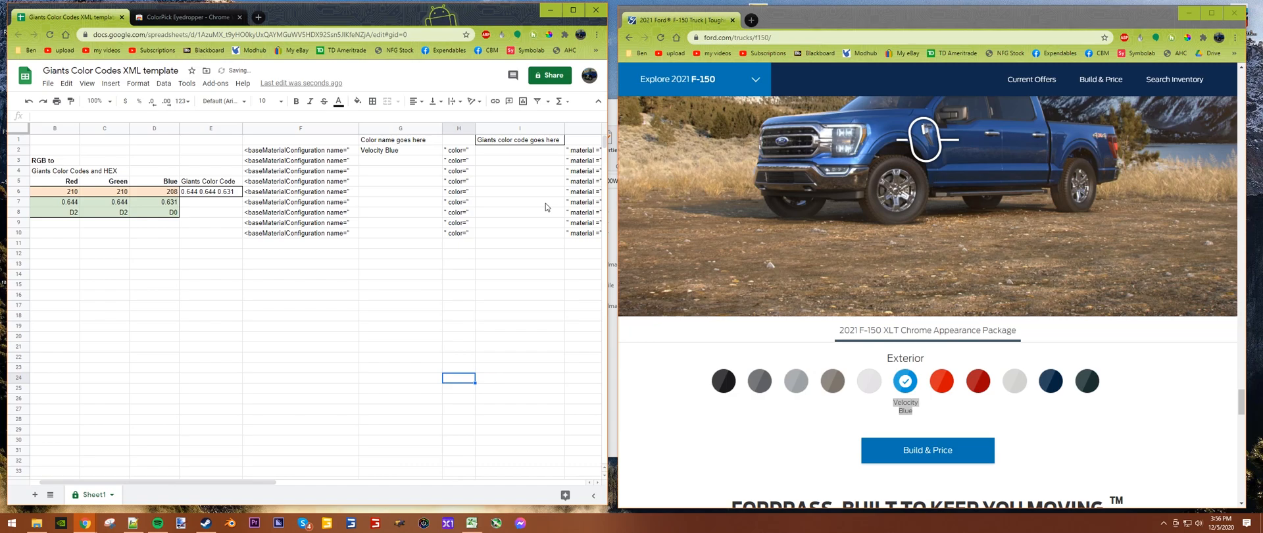
left_click(519, 150)
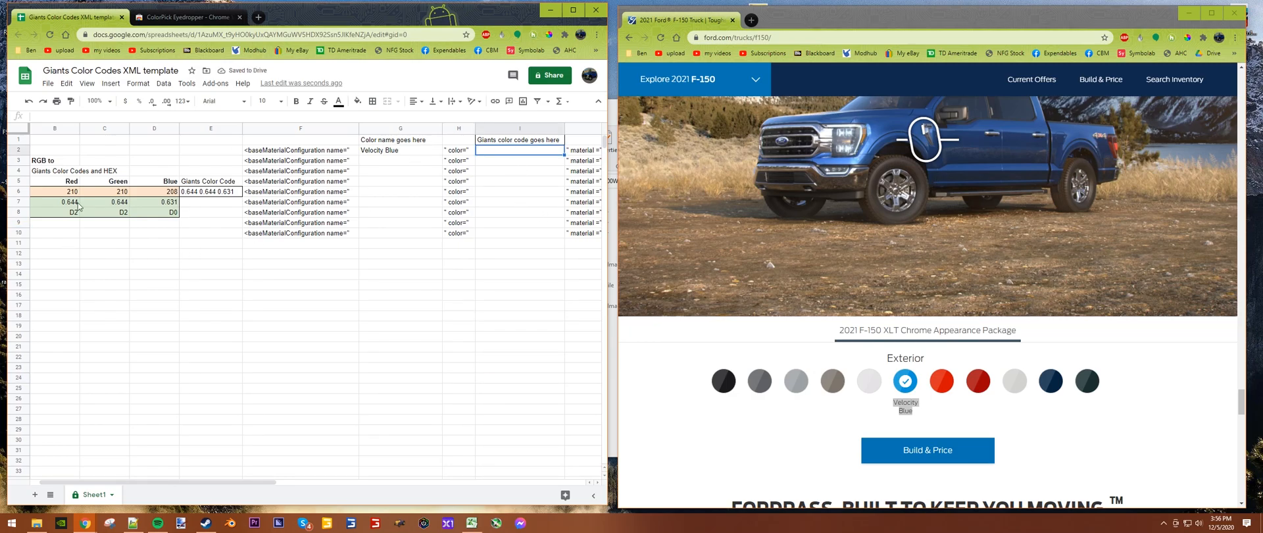
left_click(211, 191)
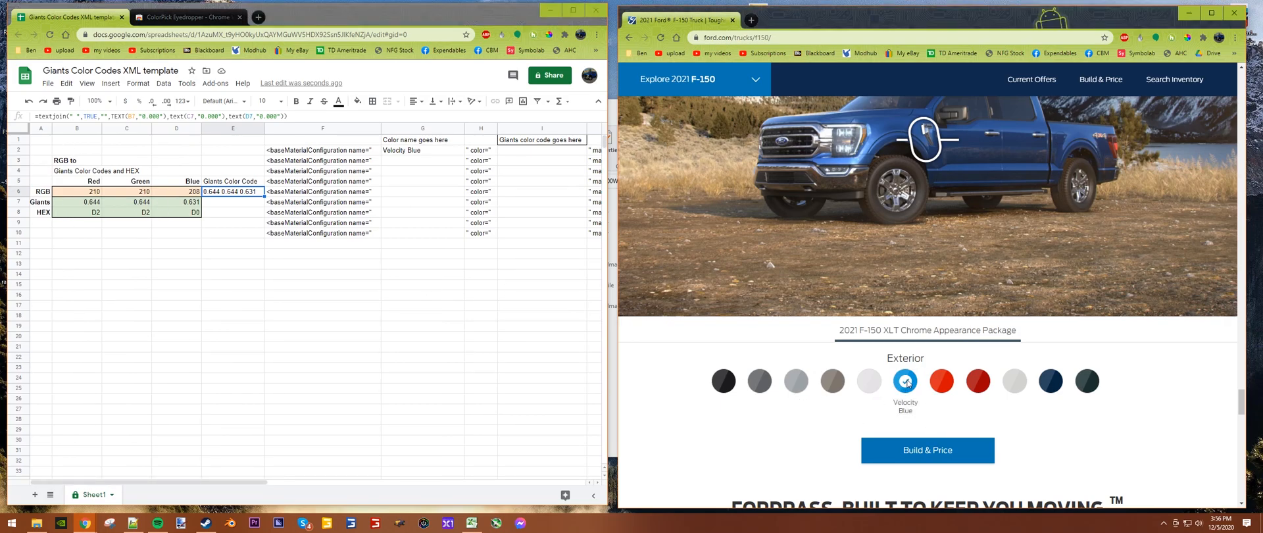
- Sample the Velocity Blue swatch with ColorPick Eyedropper, reading rgb(0,150,215)
left_click(1187, 37)
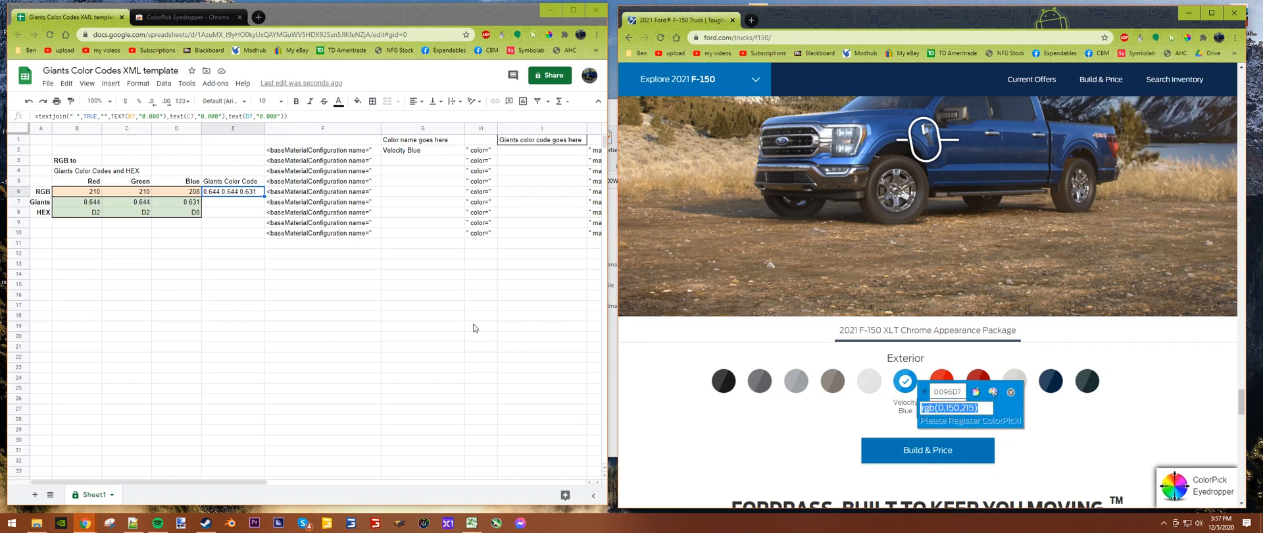
- Enter RGB 0, 150, 215 in the conversion row and copy the resulting Giants code
left_click(76, 192)
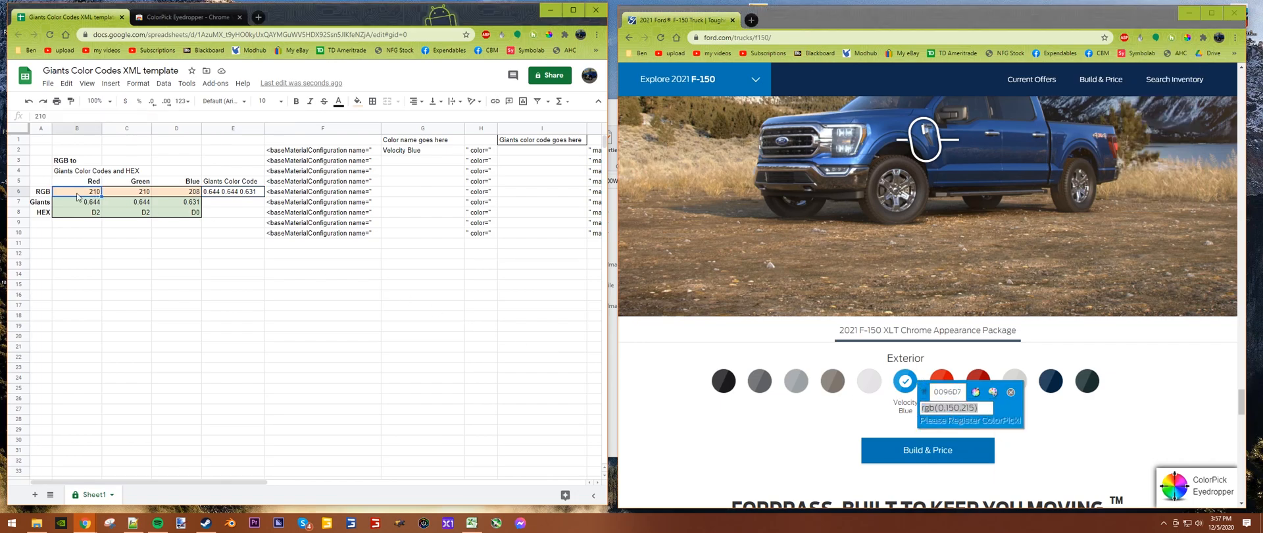
type("0")
left_click(127, 191)
type("150")
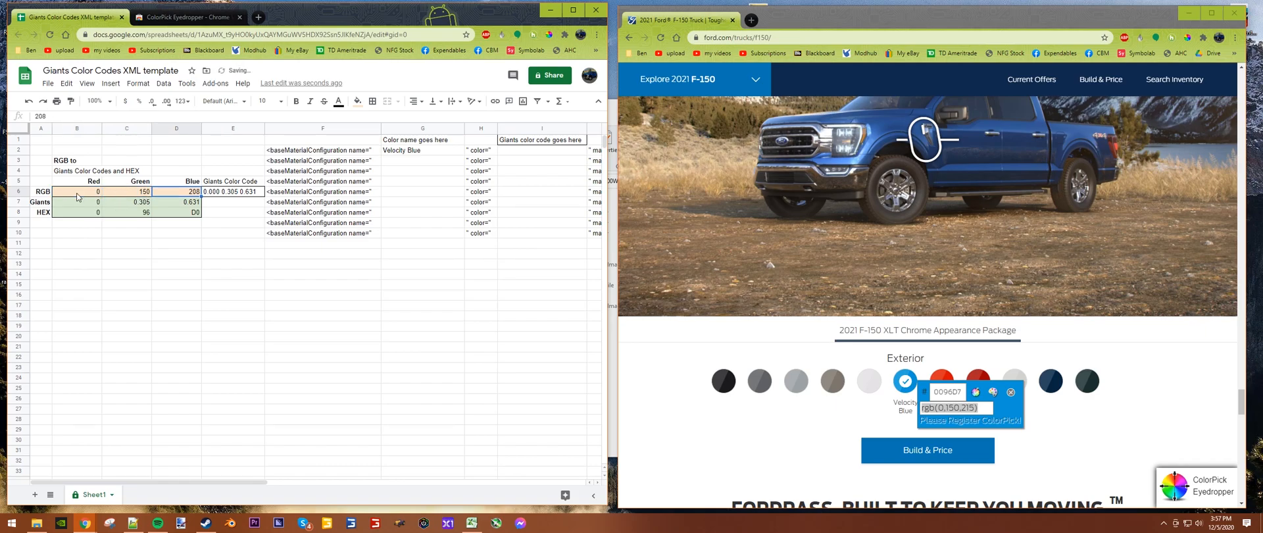
type("215")
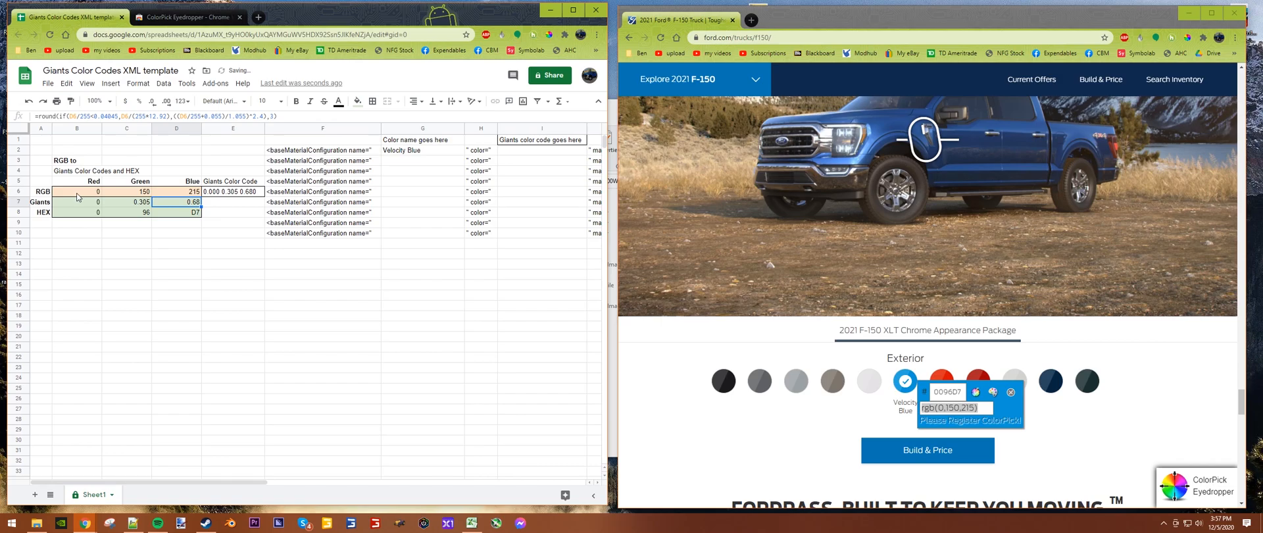
left_click(232, 190)
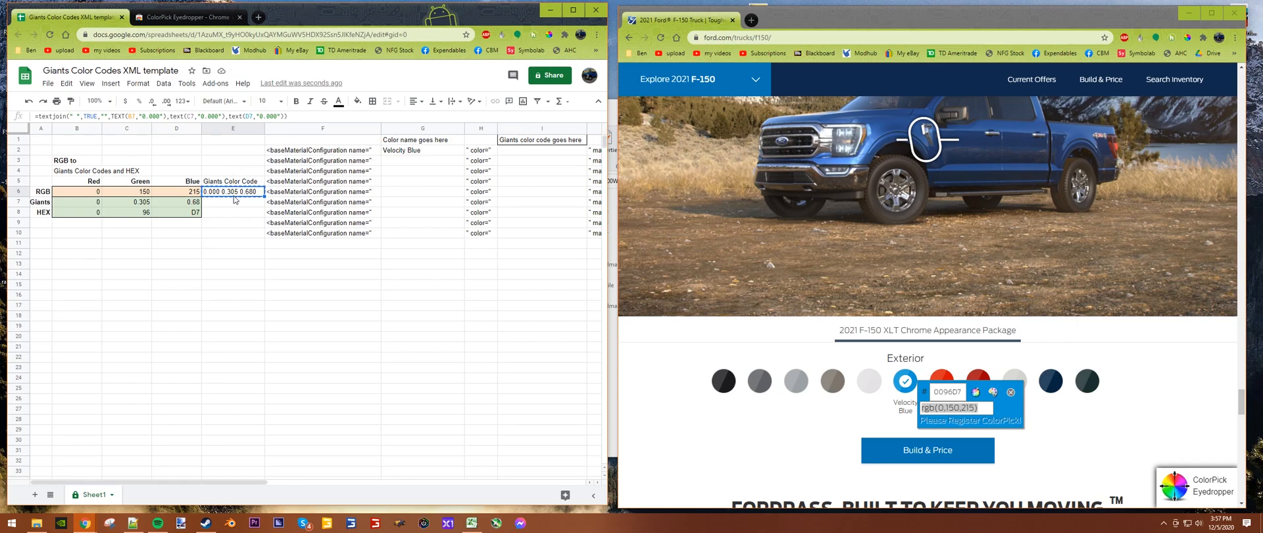
- Paste the Giants code 0.000 0.305 0.680 as a plain value into cell I2
left_click(542, 150)
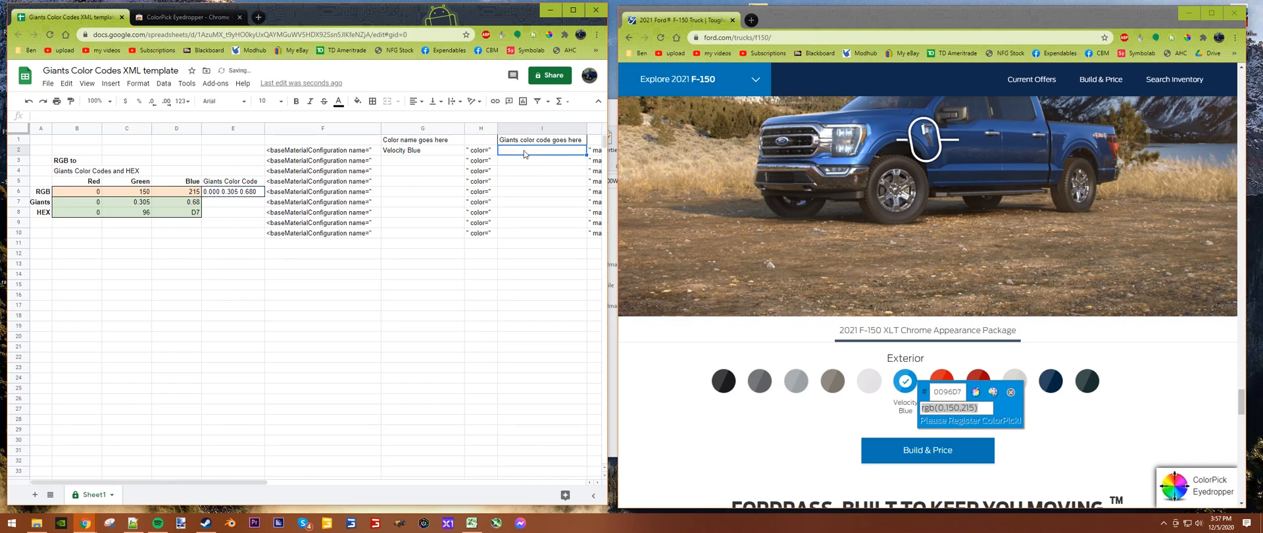
right_click(542, 151)
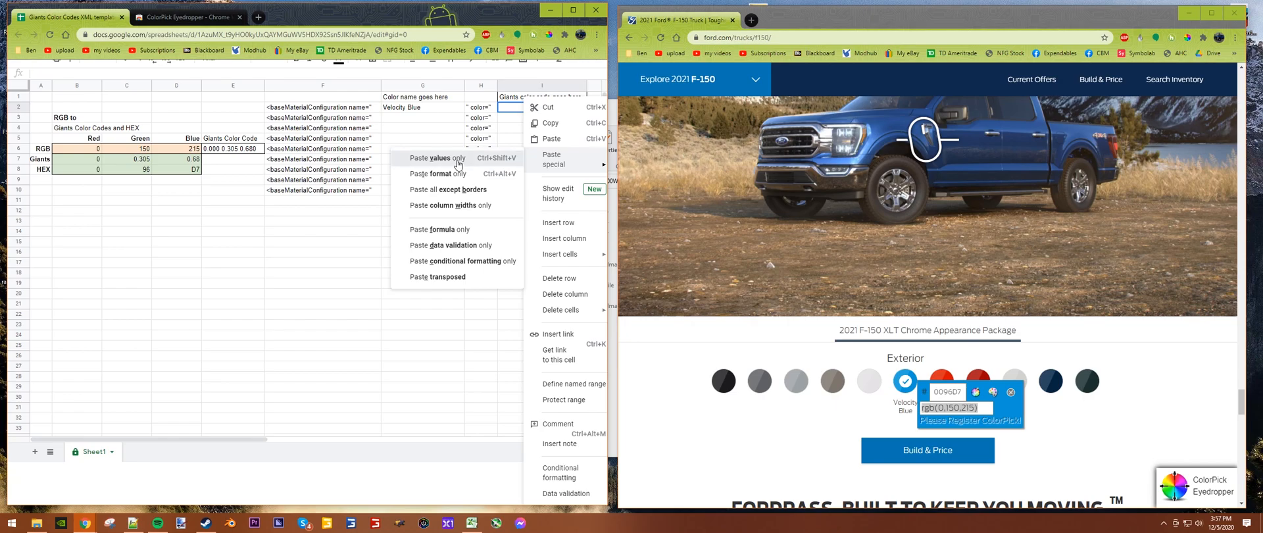
left_click(432, 158)
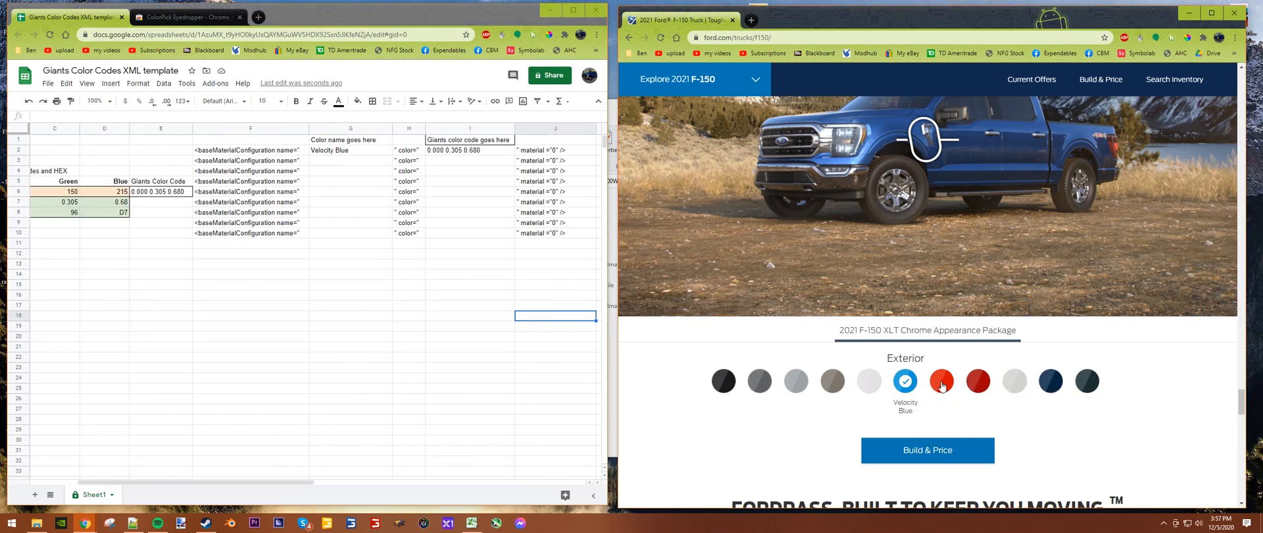
- Choose Race Red on Ford.com and paste its name as a plain value into G3
left_click(941, 380)
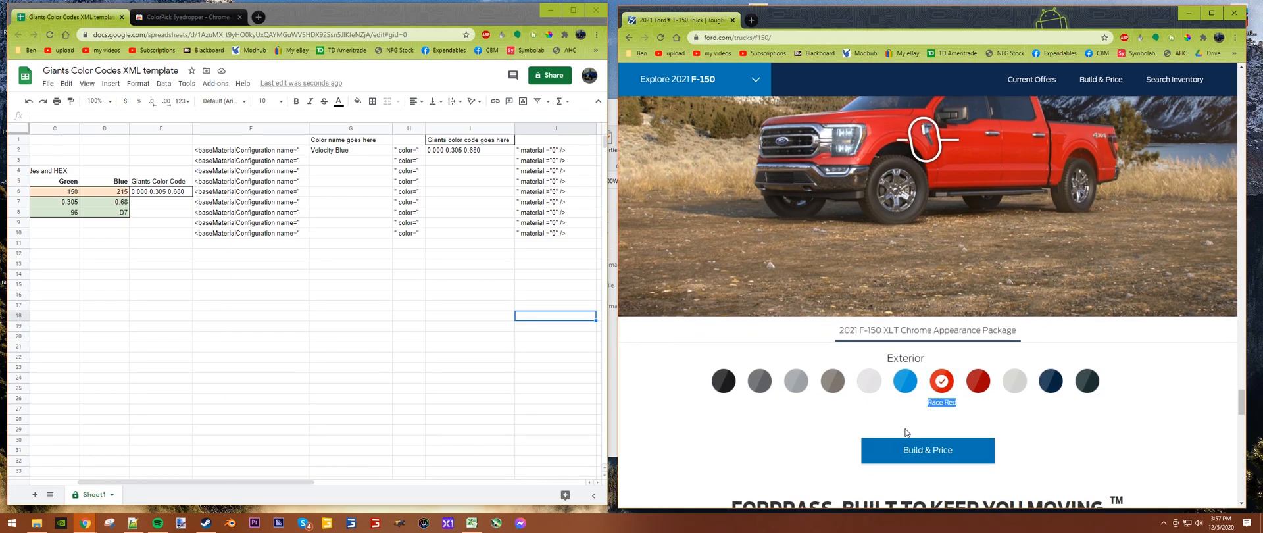
left_click(350, 160)
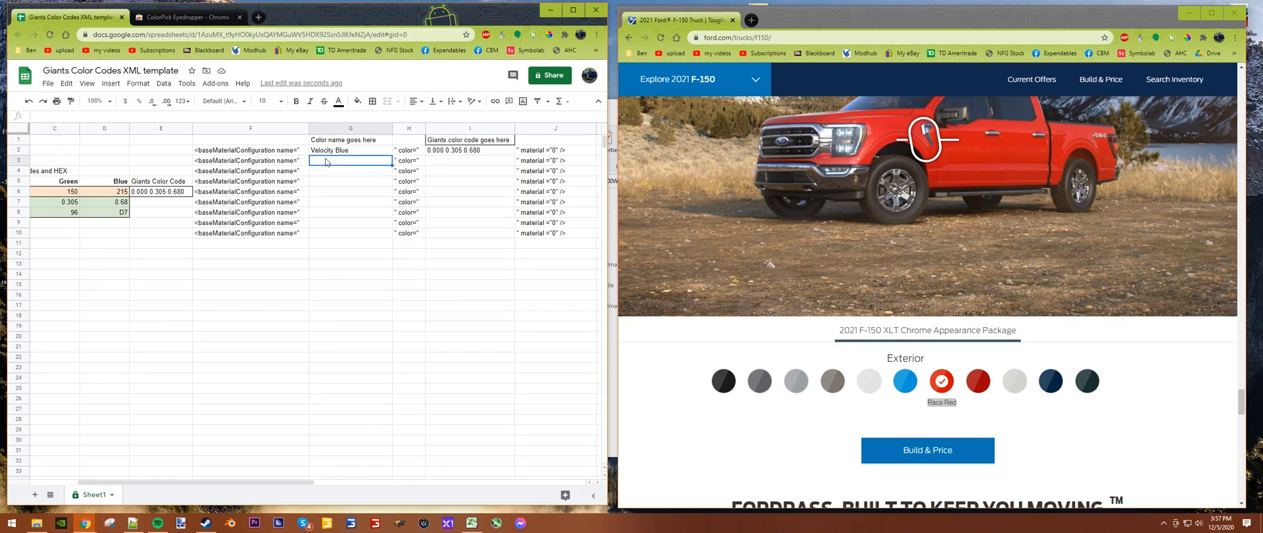
right_click(350, 161)
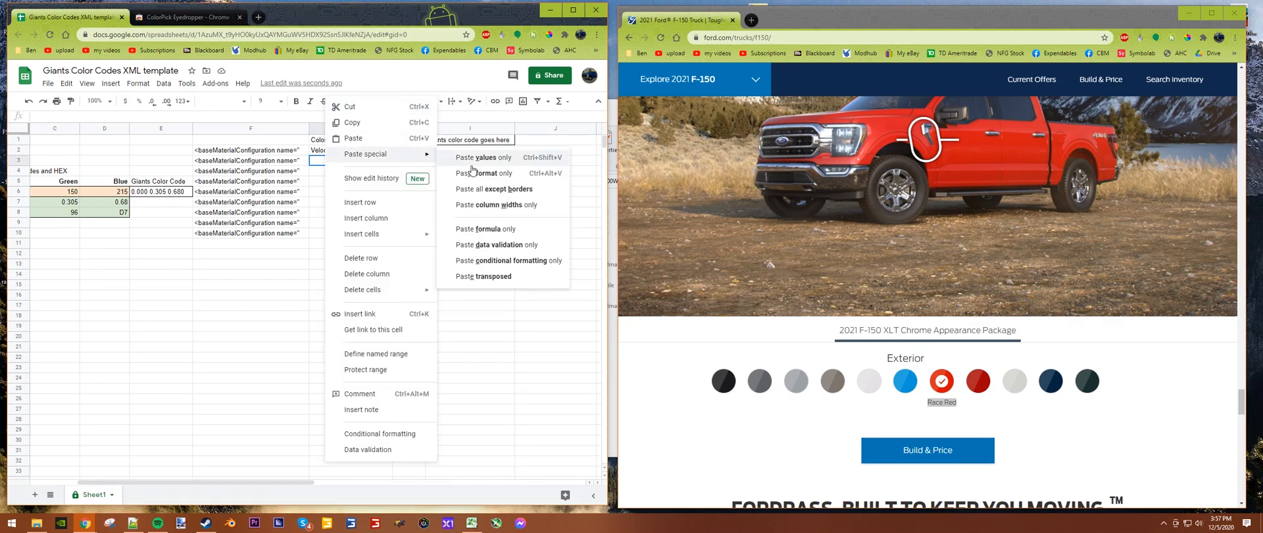
left_click(481, 157)
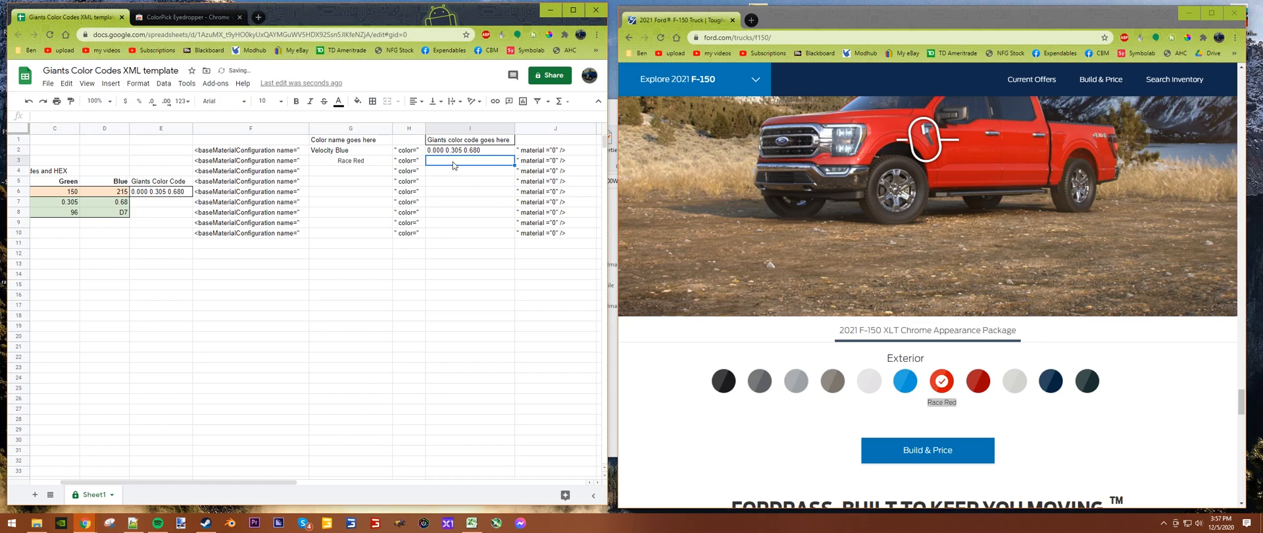
- Enter RGB 213, 12, 0 and carry the Giants code 0.665 0.004 0.000 into I3
scroll("left", 3)
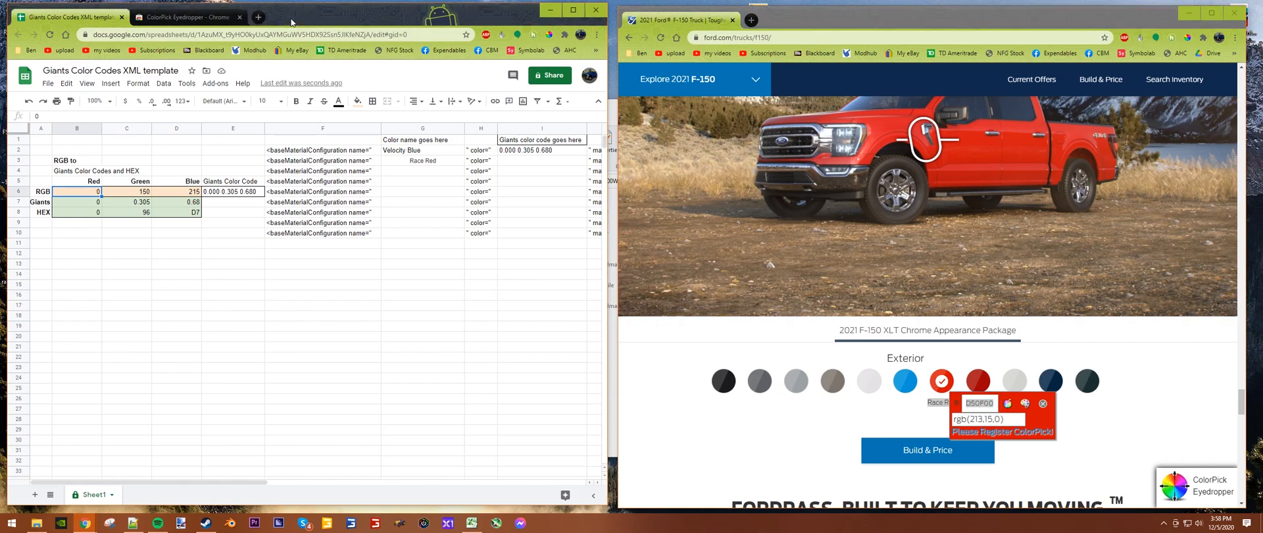
type("213")
left_click(178, 190)
type("0")
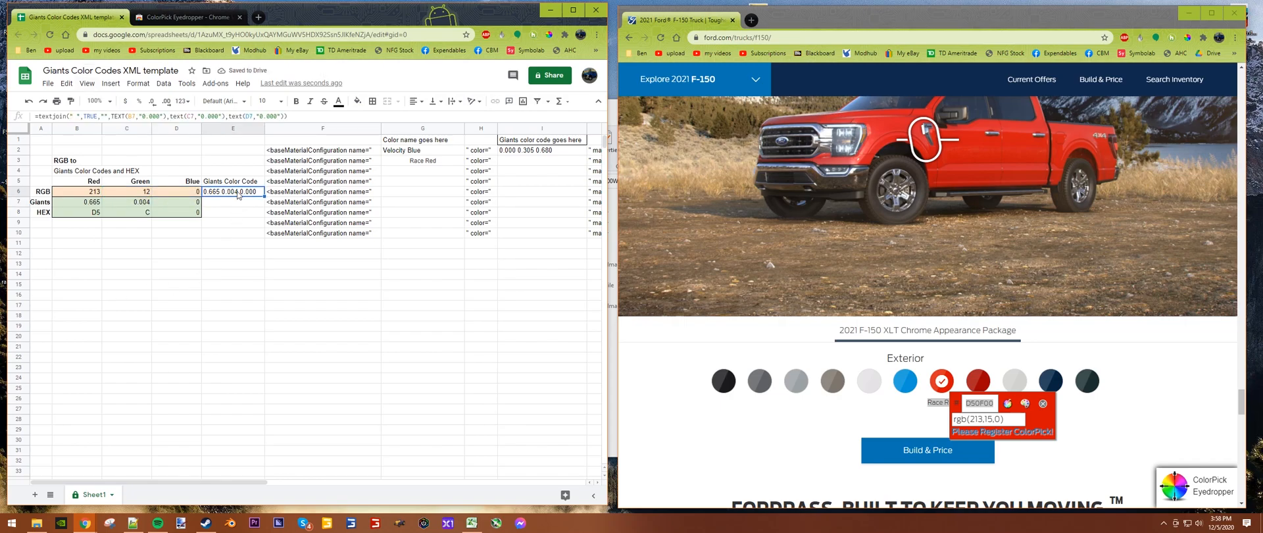
left_click(542, 160)
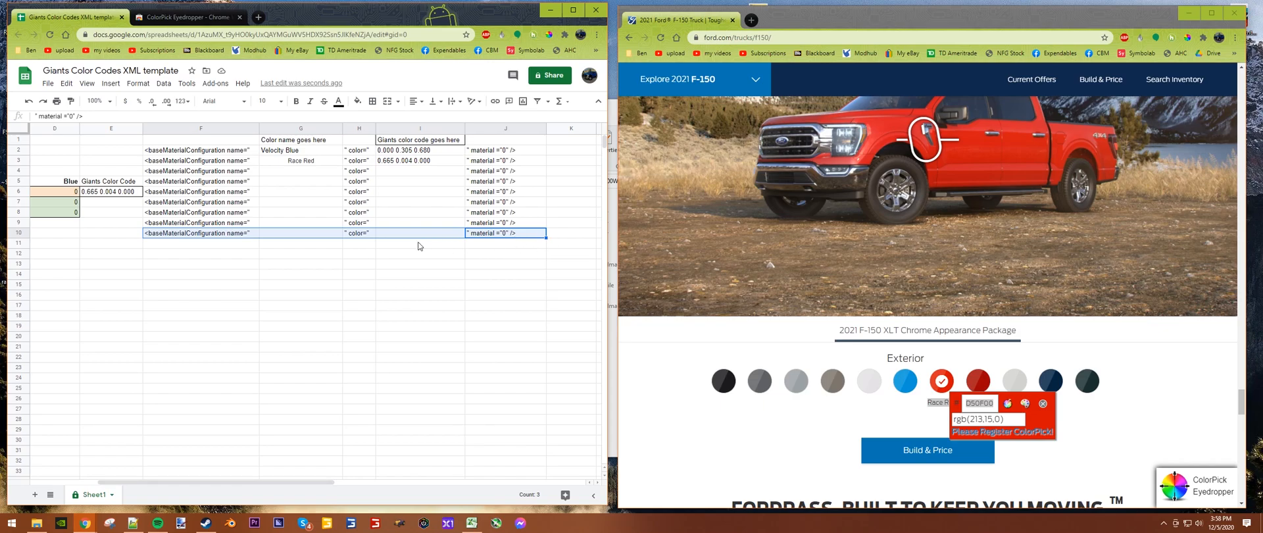
mouse_move(555, 246)
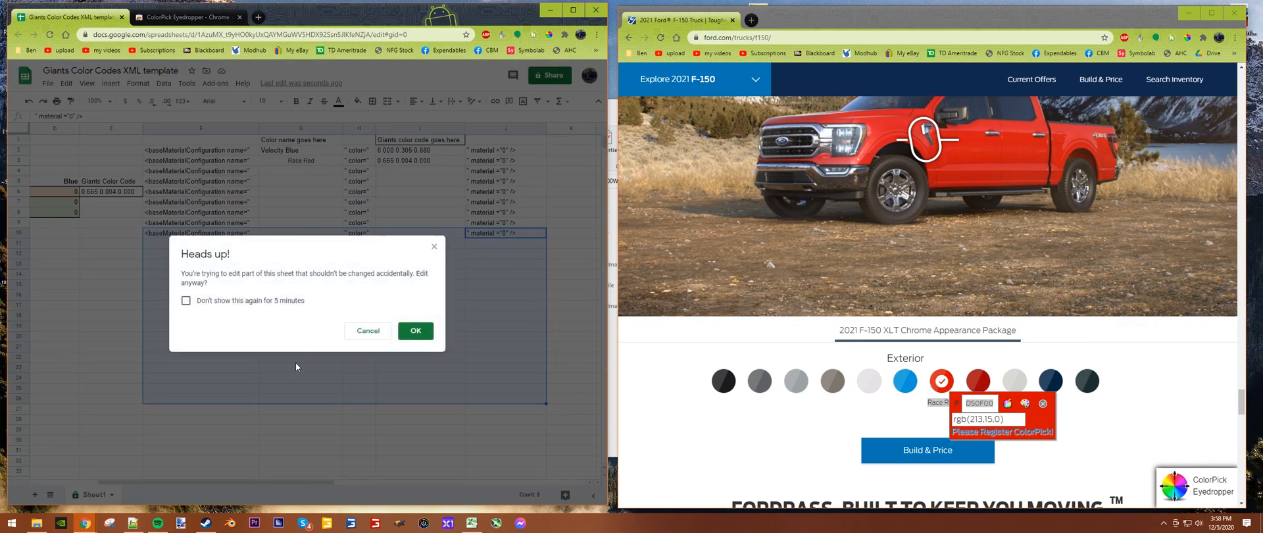
- Dismiss the protected-range warning and select the Velocity Blue and Race Red configuration lines
left_click(416, 330)
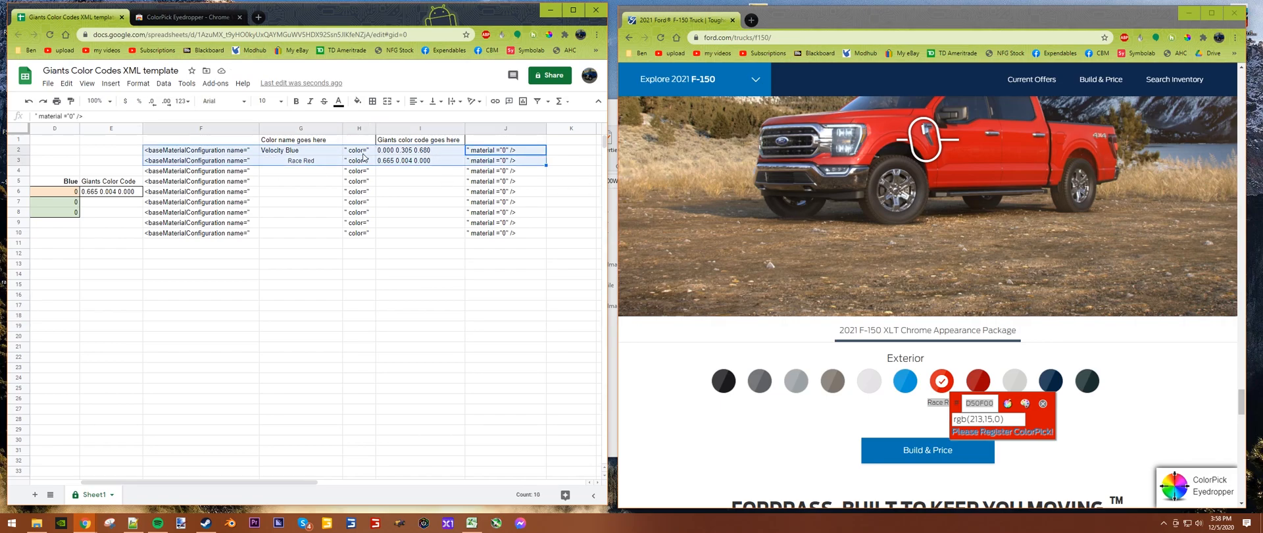
left_click(200, 150)
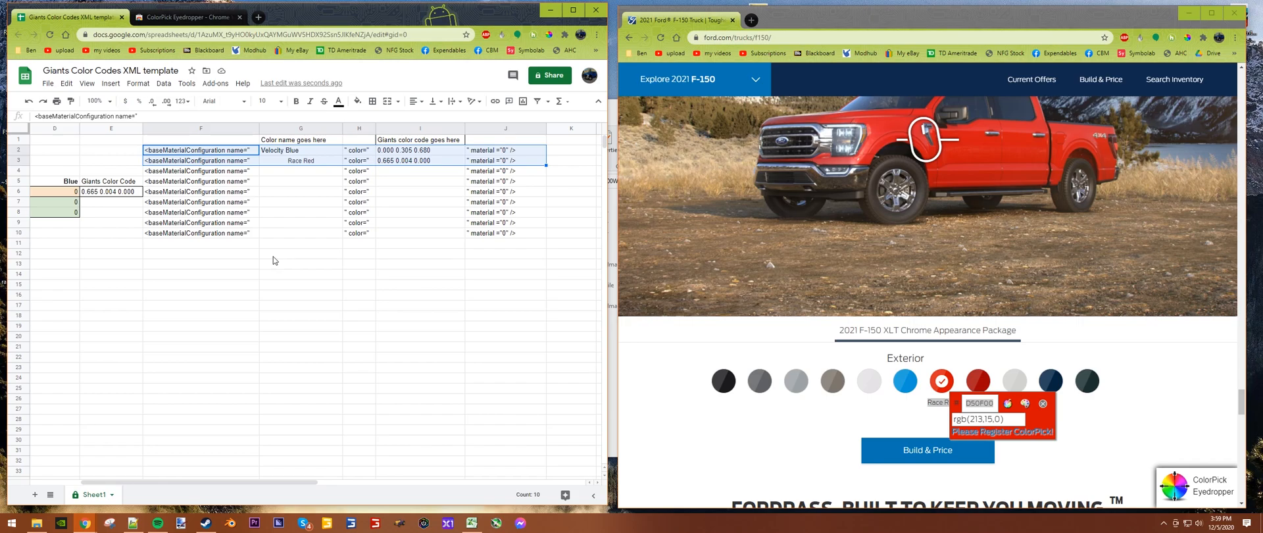
mouse_move(237, 207)
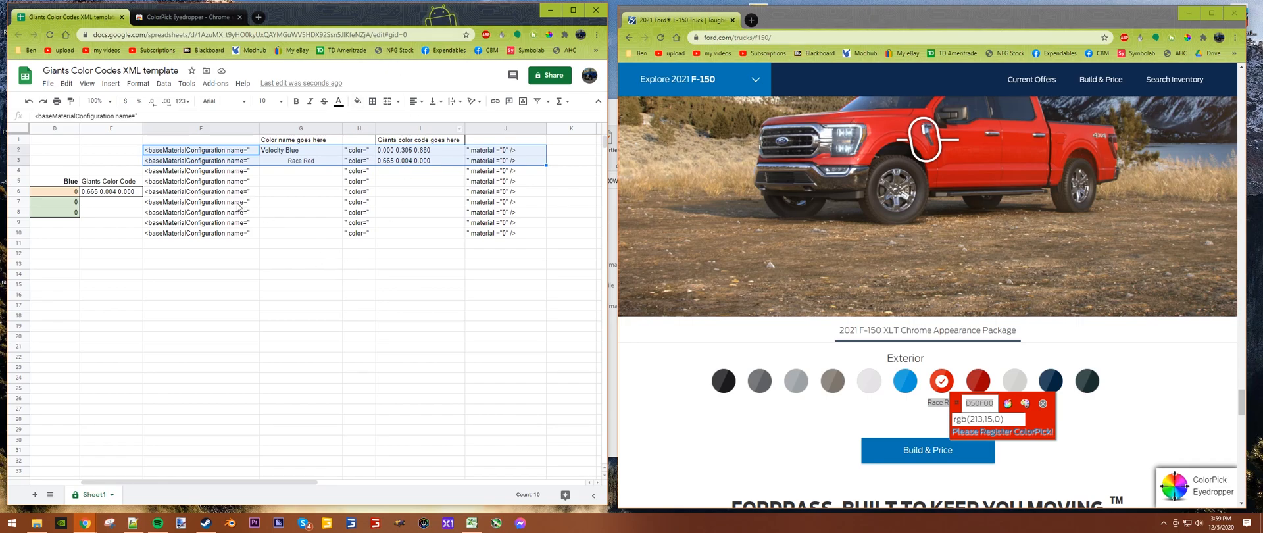
mouse_move(159, 138)
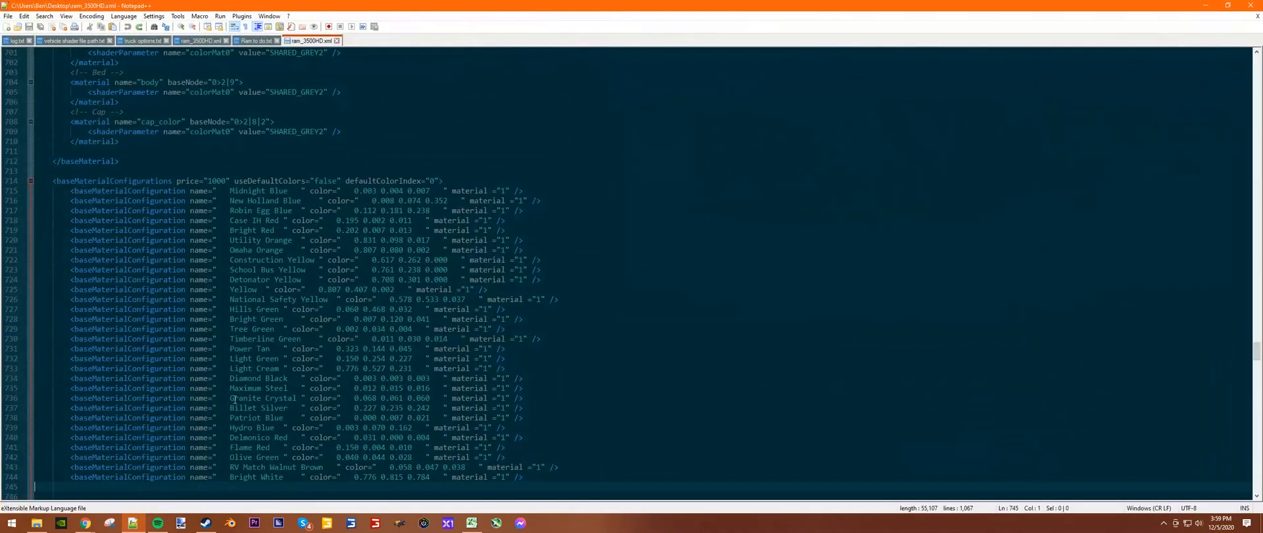
- Scroll the vehicle XML to designMaterialConfigurations and inspect the Black Metal design line
scroll("down", 3)
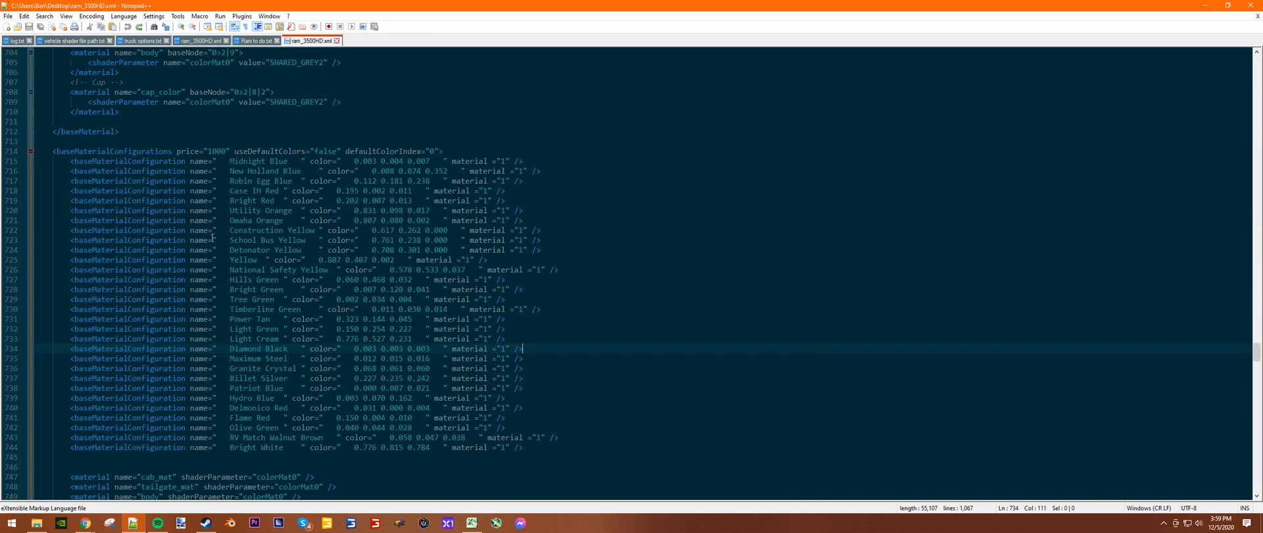
mouse_move(123, 171)
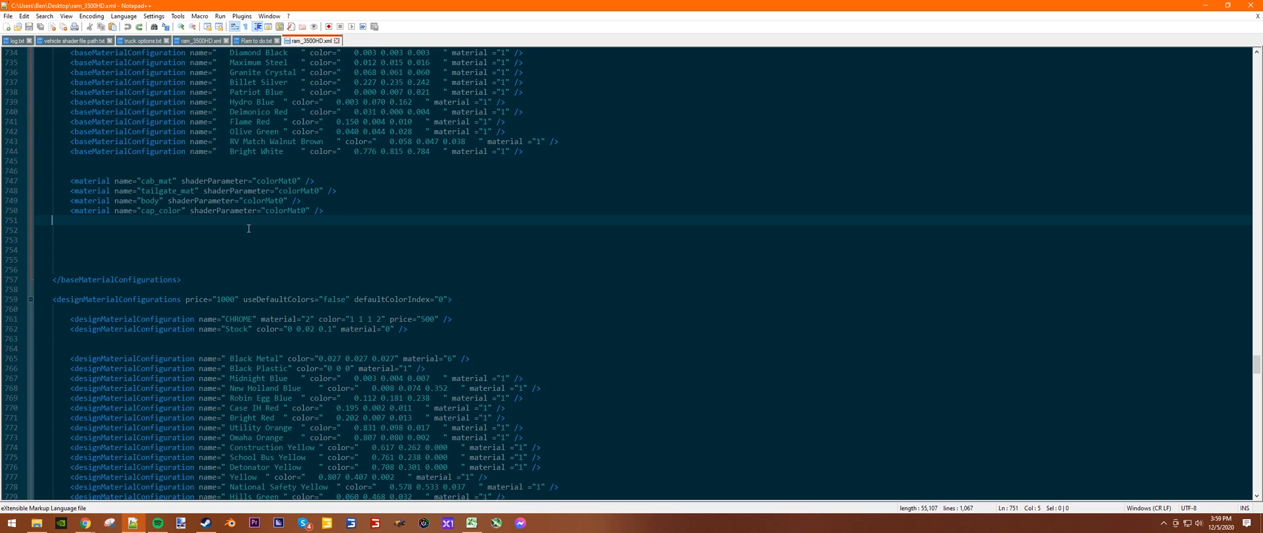
scroll("down", 3)
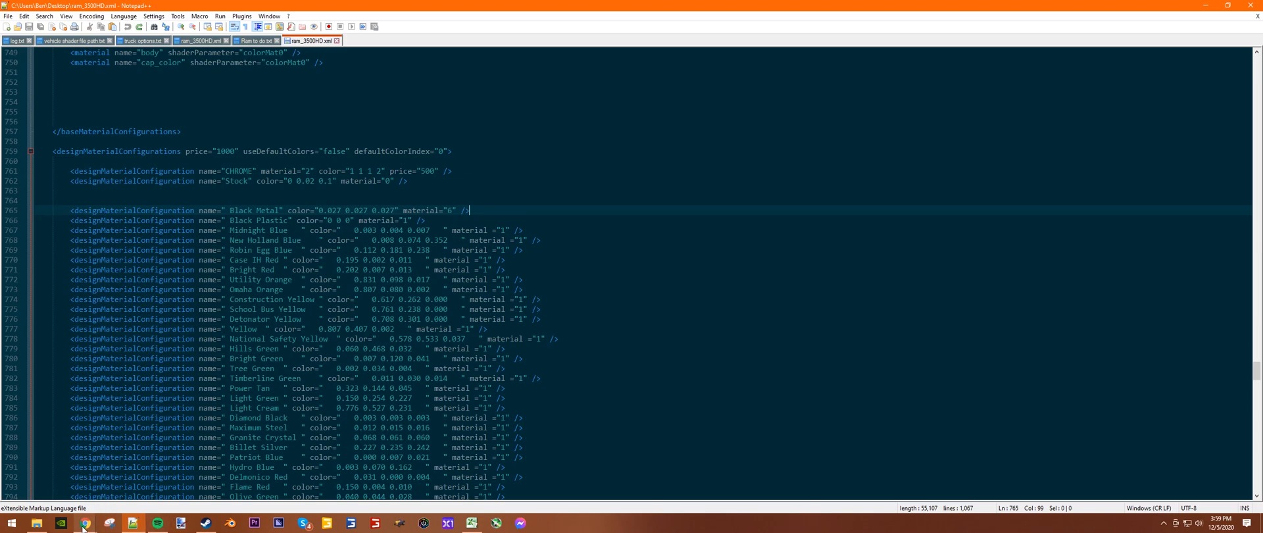
left_click(83, 521)
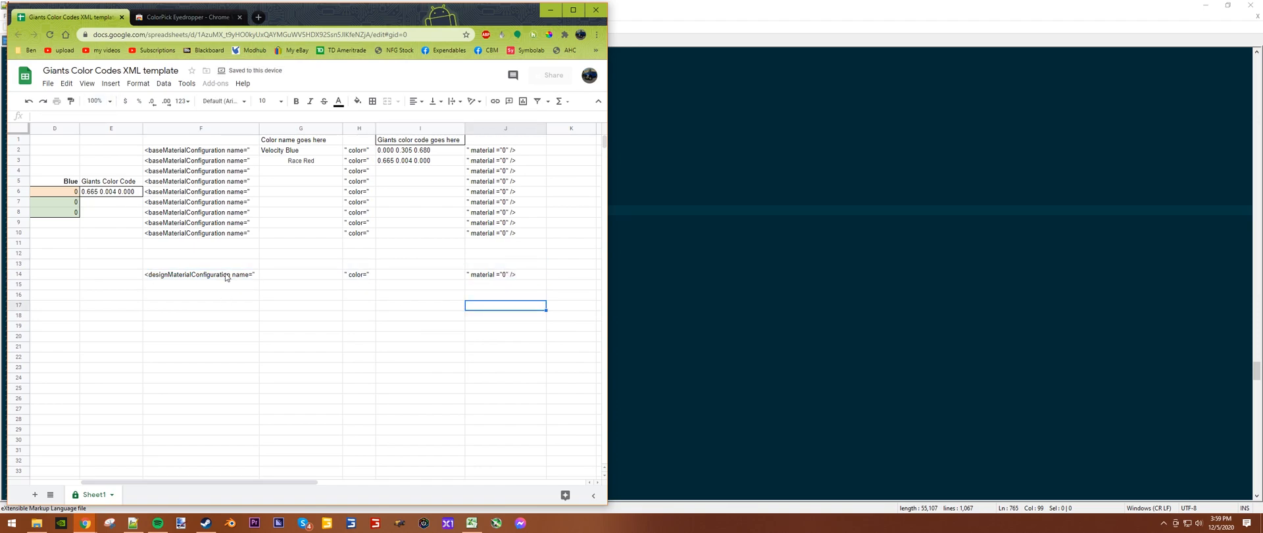
- Copy the Velocity Blue and Race Red lines F2:J3 and bring the vehicle XML in Notepad++ to the front
left_click(200, 274)
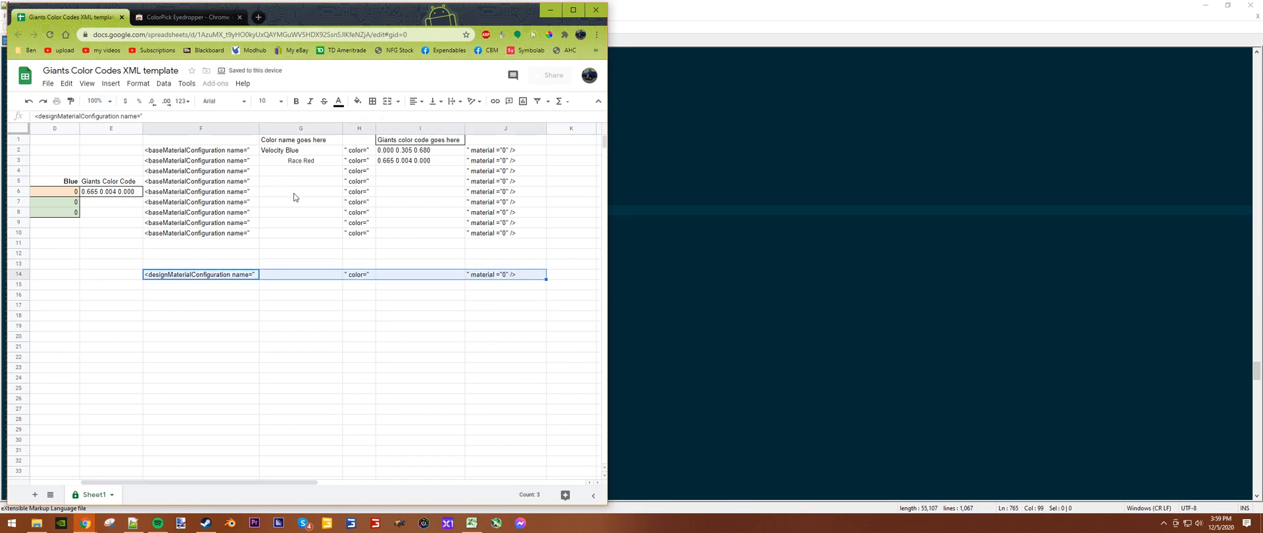
left_click(300, 191)
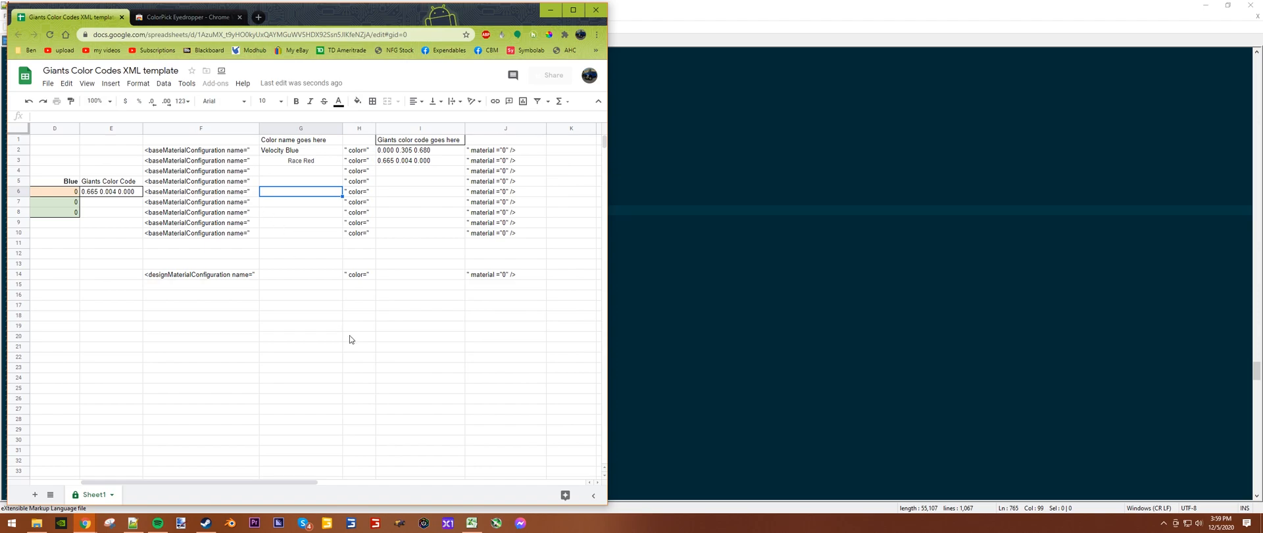
left_click(300, 274)
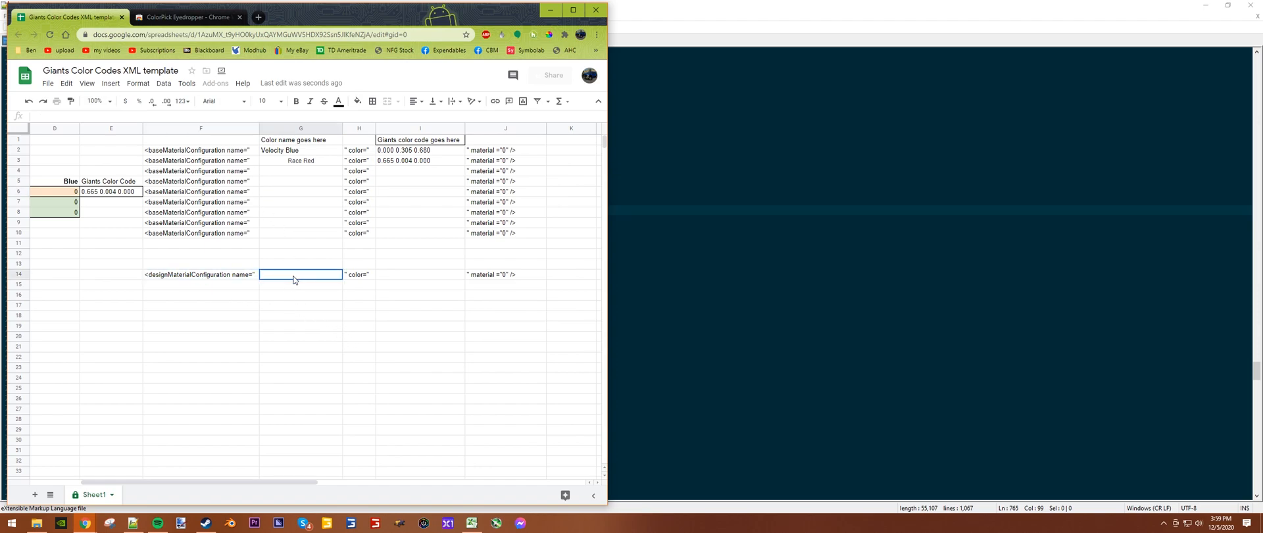
left_click(200, 274)
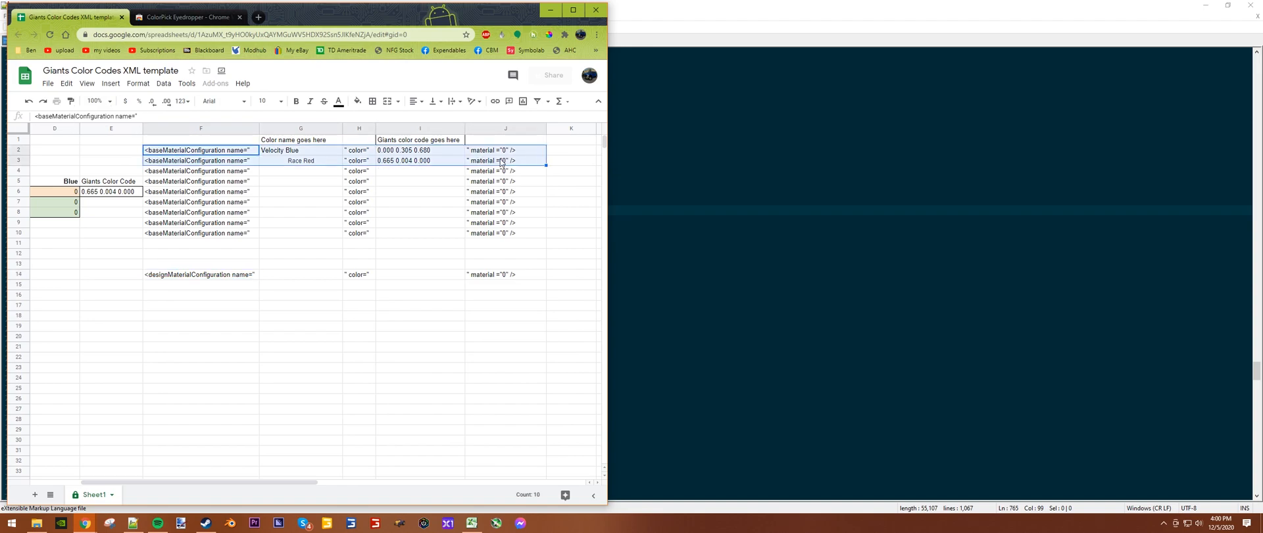
left_click(155, 523)
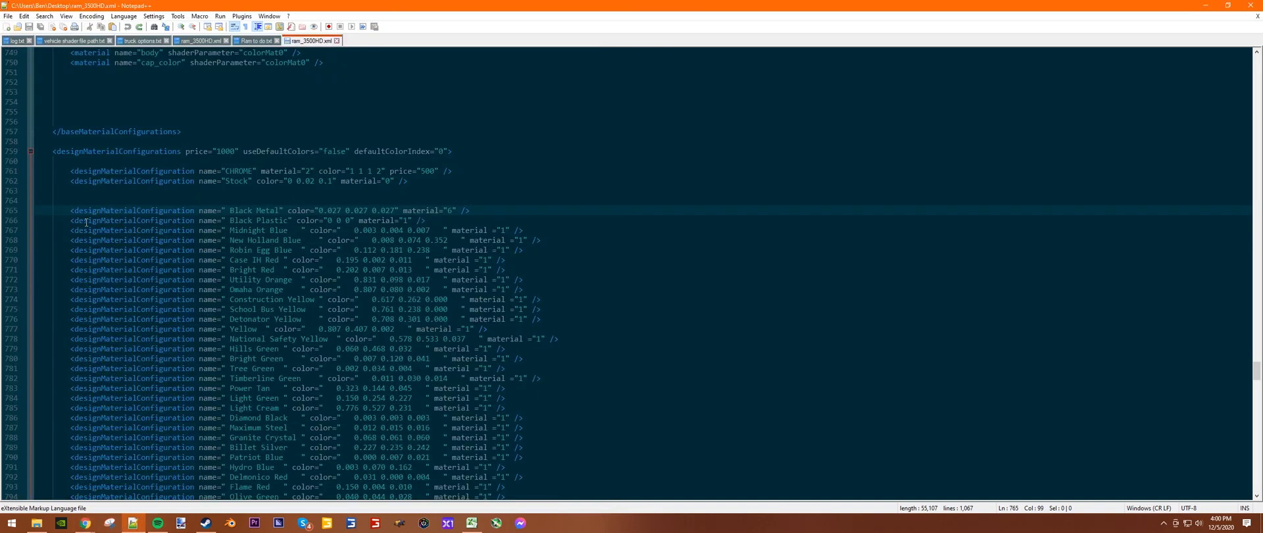
- Replace the old baseMaterialConfiguration lines with the Velocity Blue and Race Red lines, then return to Sheets
scroll("down", 3)
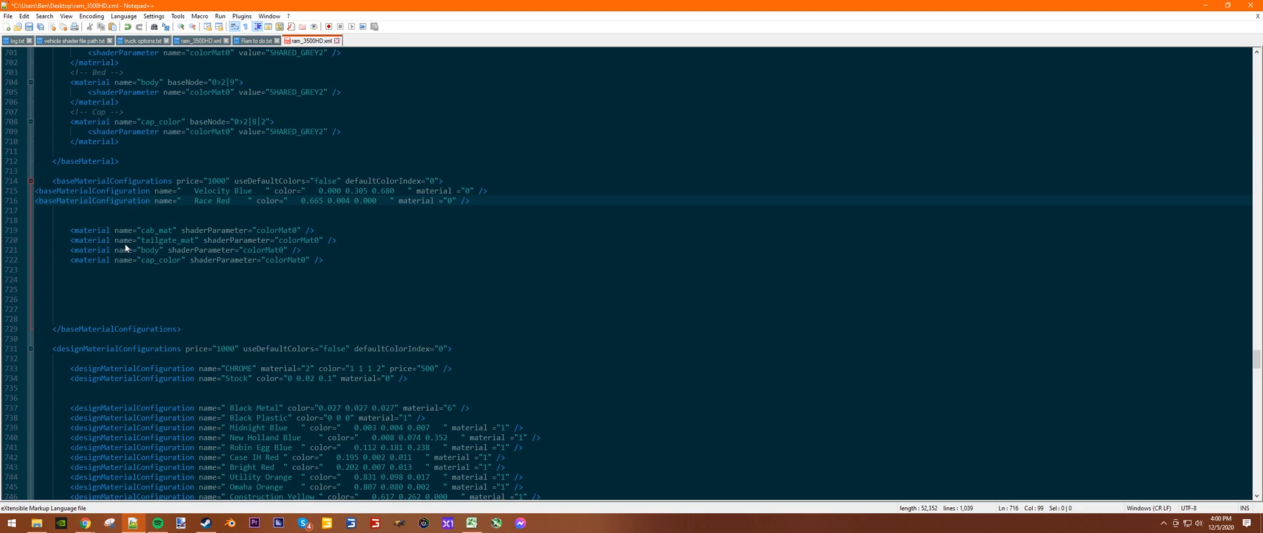
mouse_move(397, 235)
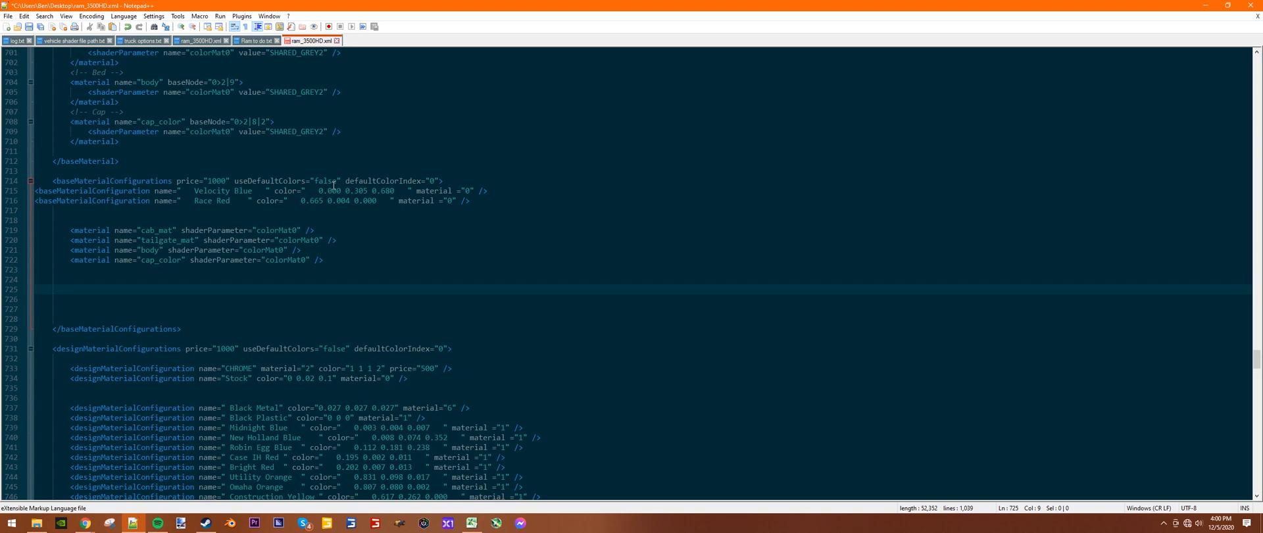
mouse_move(508, 88)
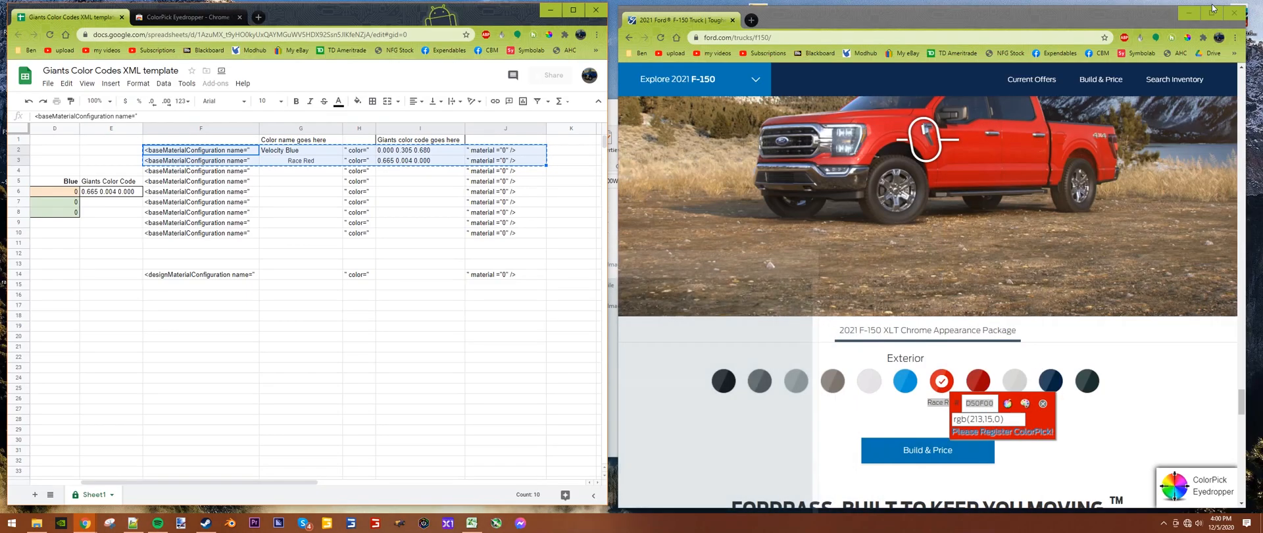
left_click(300, 327)
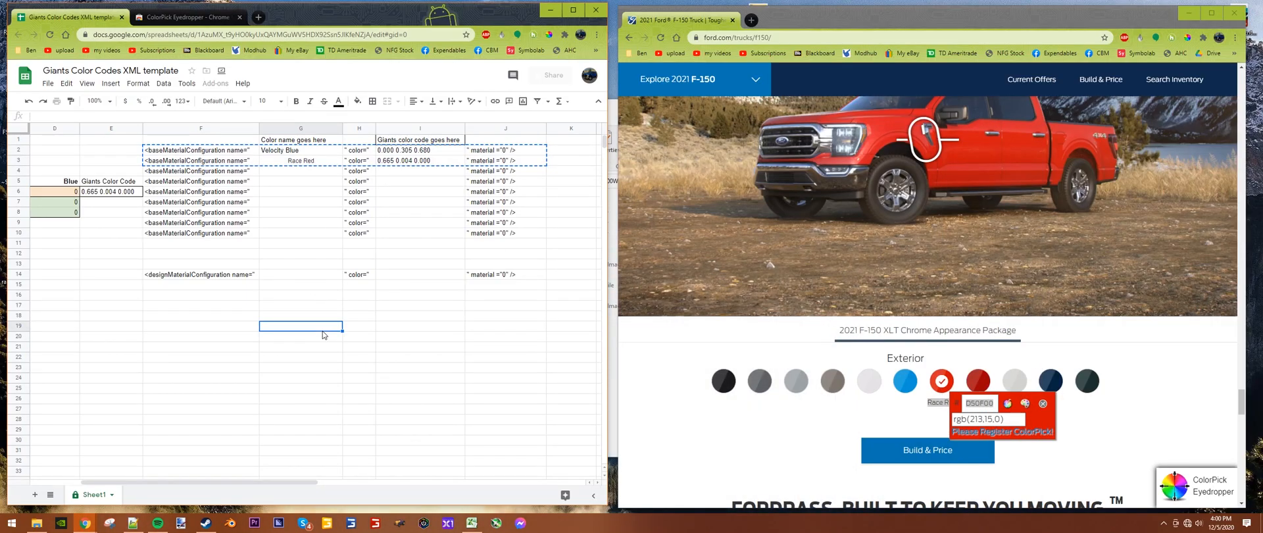